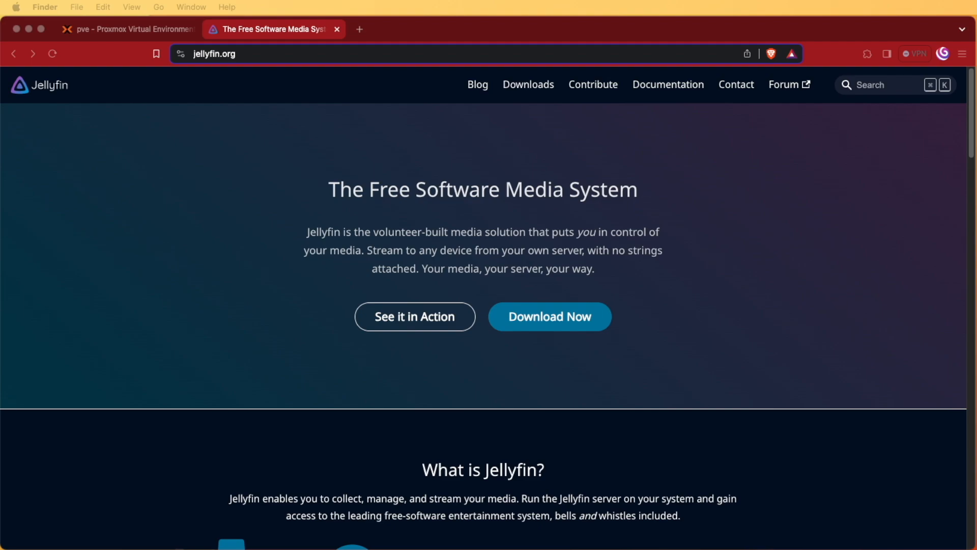
pyautogui.moveTo(593, 535)
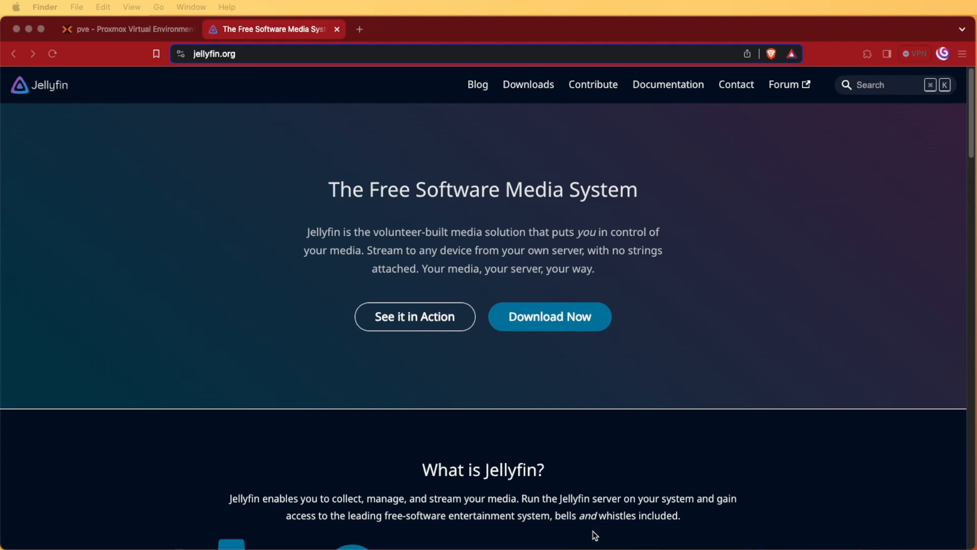
pyautogui.moveTo(260, 192)
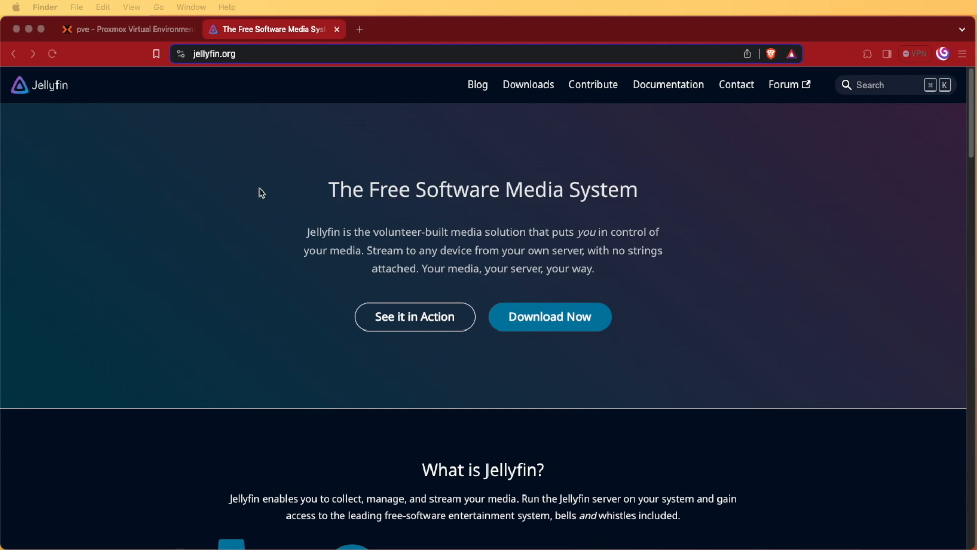
pyautogui.moveTo(516, 133)
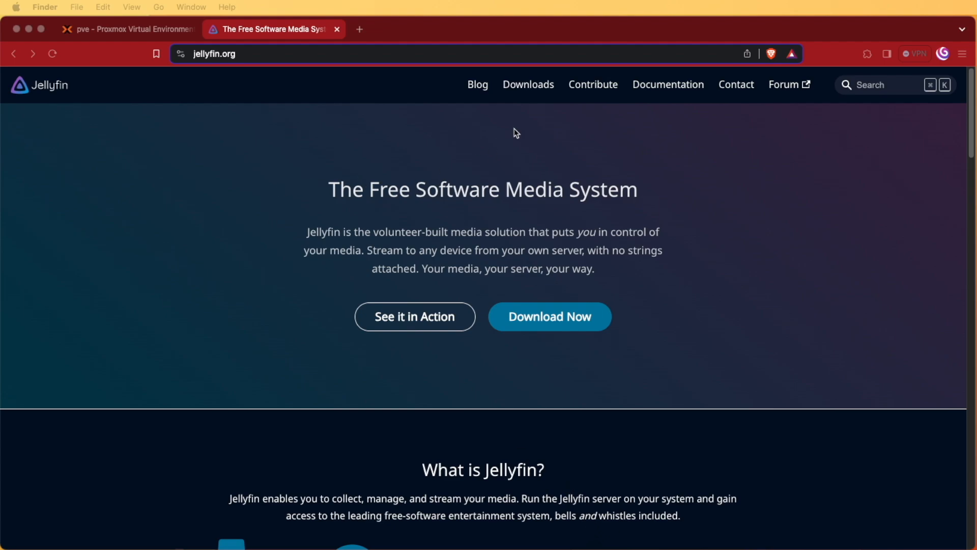
# - Navigate Jellyfin docs to Installation > Linux and copy the Debian/Ubuntu automatic curl install command
pyautogui.click(667, 84)
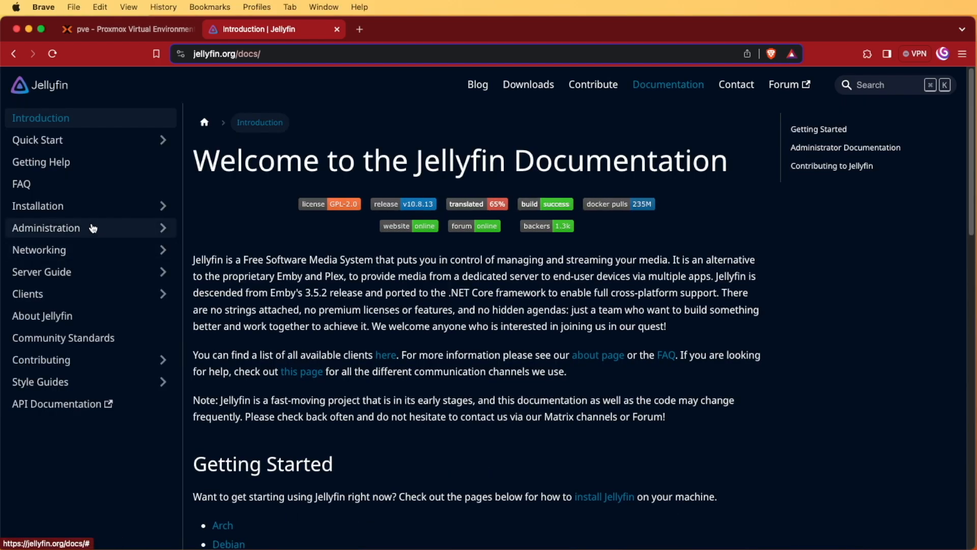
pyautogui.click(37, 206)
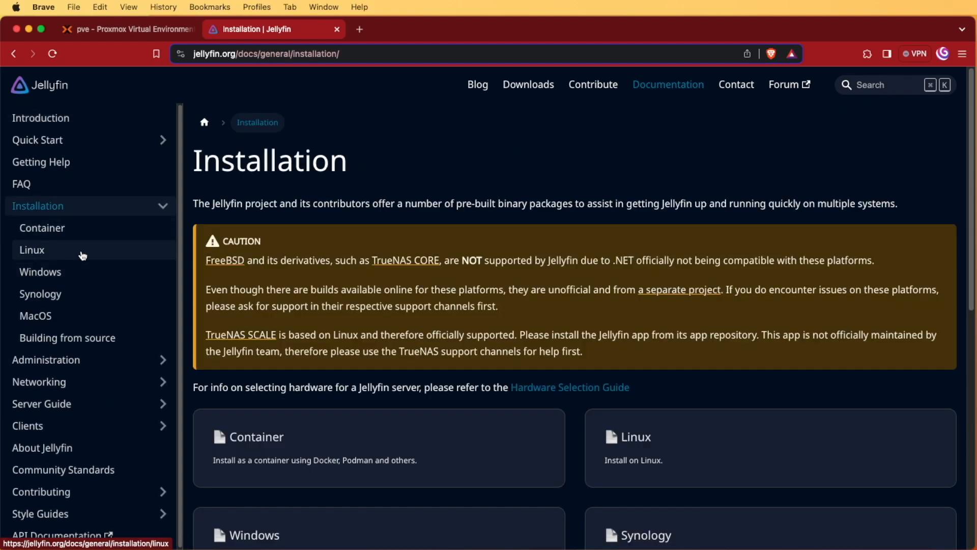
pyautogui.click(32, 250)
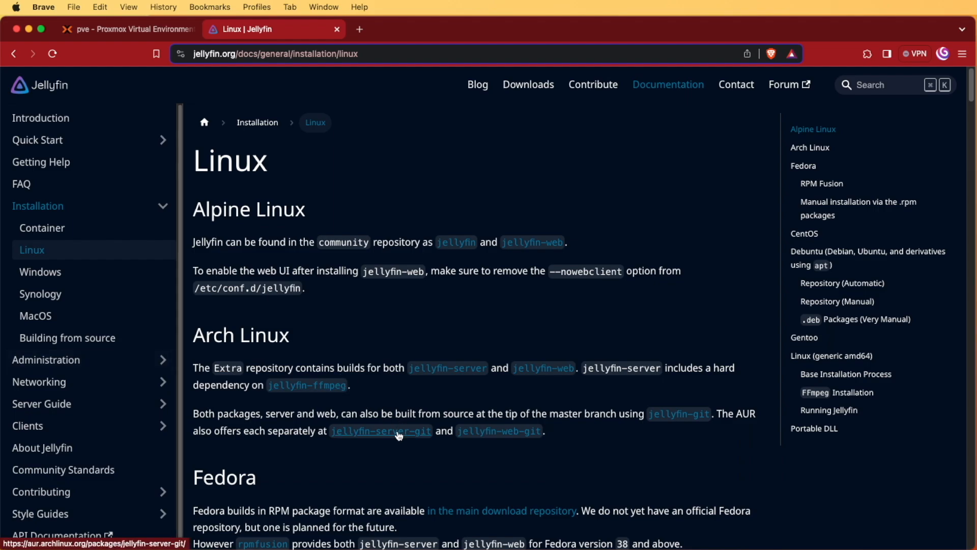
pyautogui.scroll(-3)
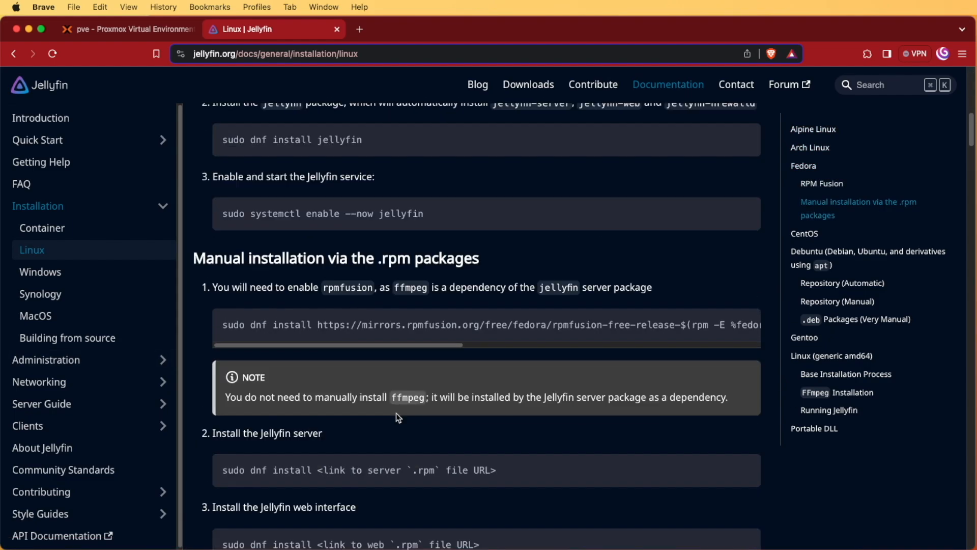
pyautogui.scroll(-3)
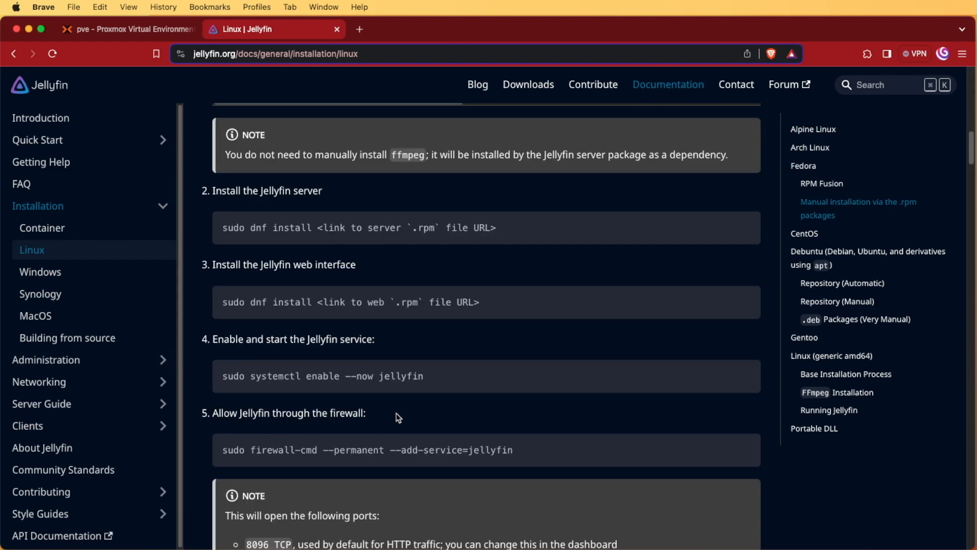
pyautogui.scroll(-3)
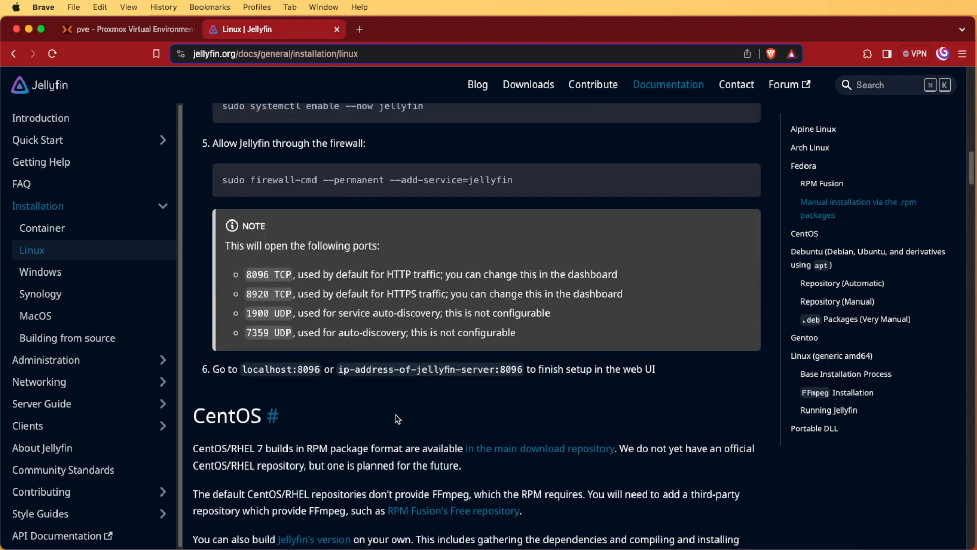
pyautogui.scroll(-3)
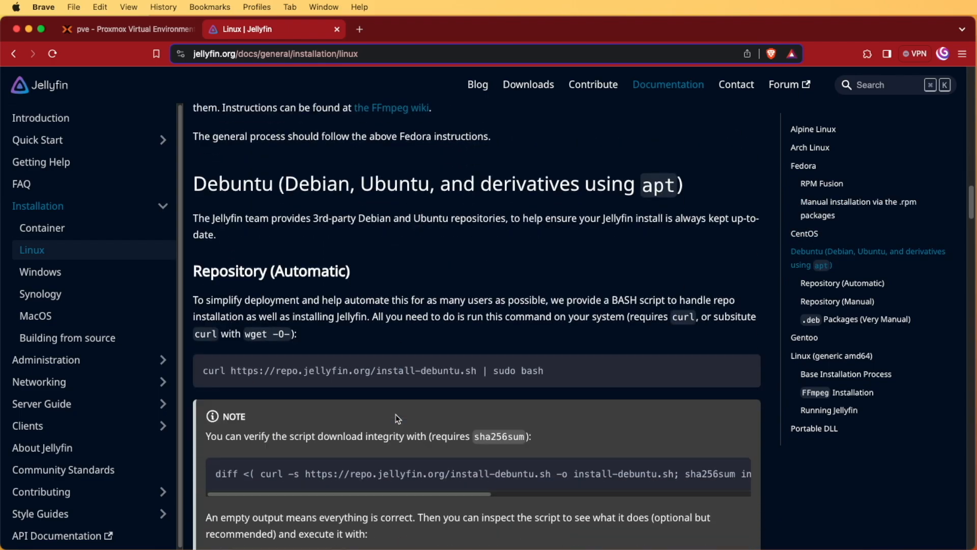
pyautogui.scroll(-3)
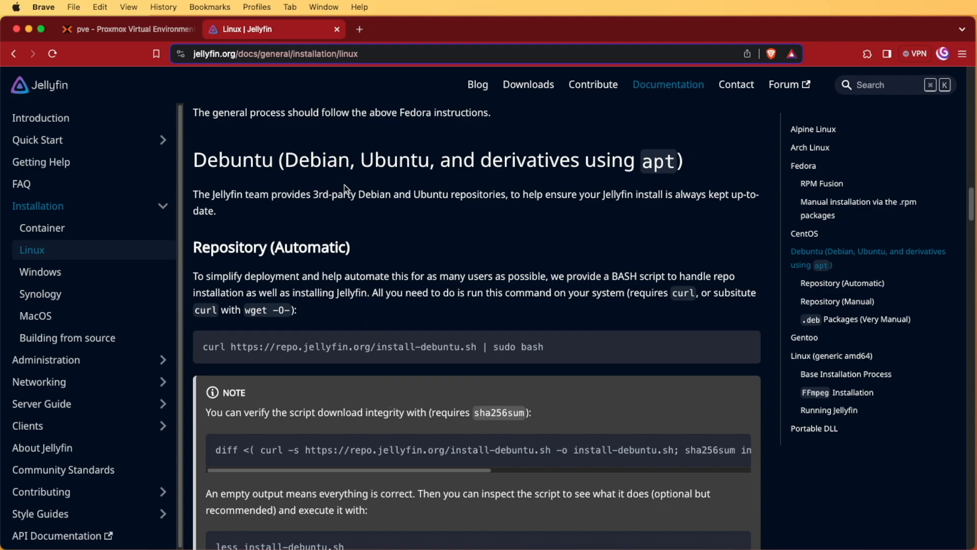
pyautogui.scroll(-3)
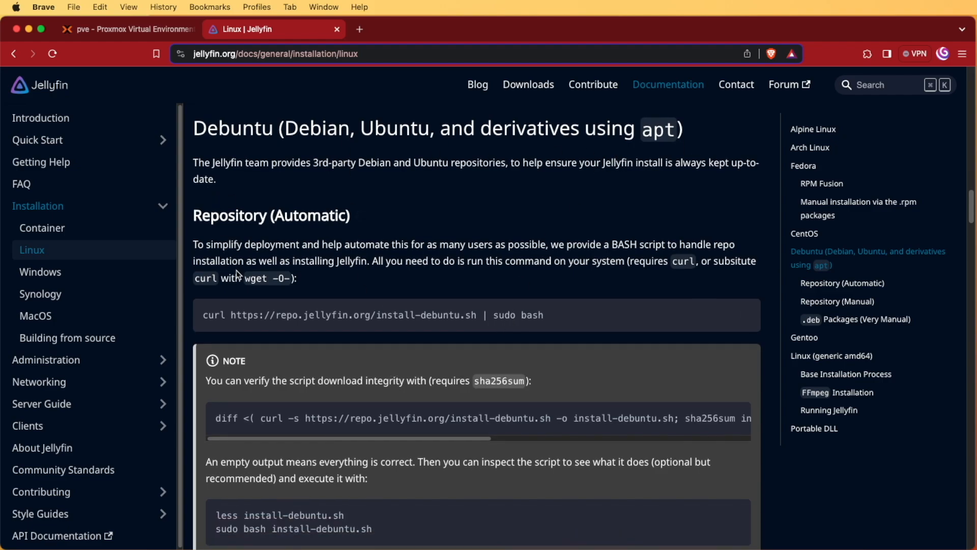
pyautogui.moveTo(529, 315)
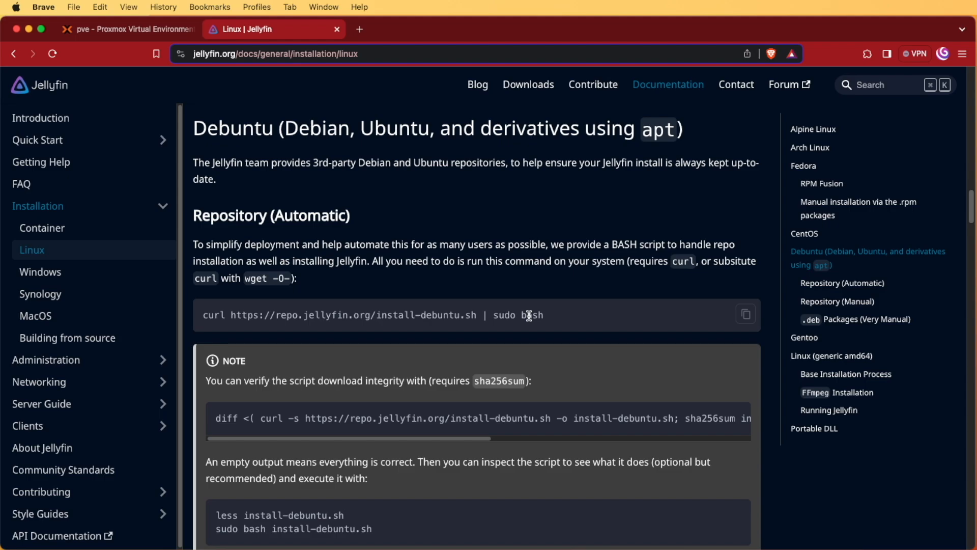
pyautogui.click(122, 29)
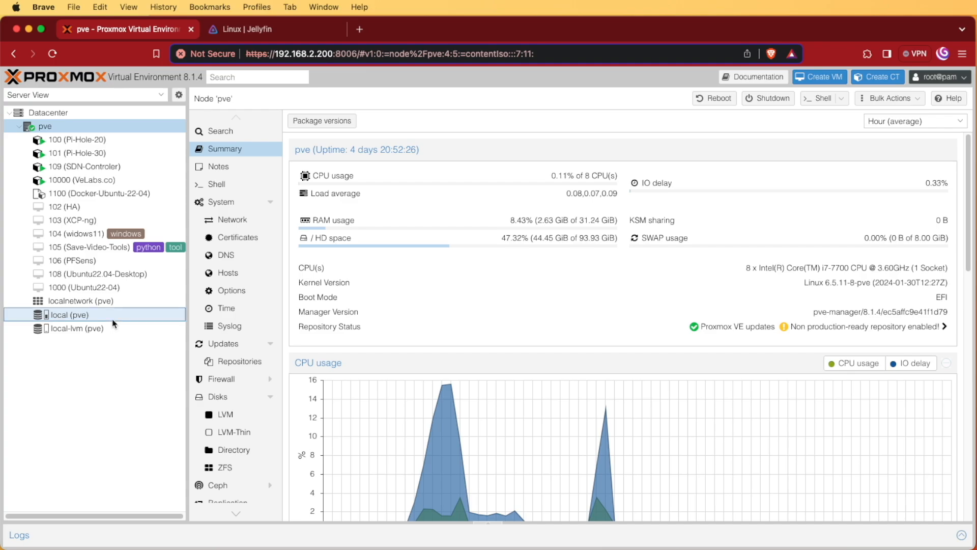
# - Open local (pve) CT Templates and filter the downloadable template catalog by 'ub'
pyautogui.click(70, 314)
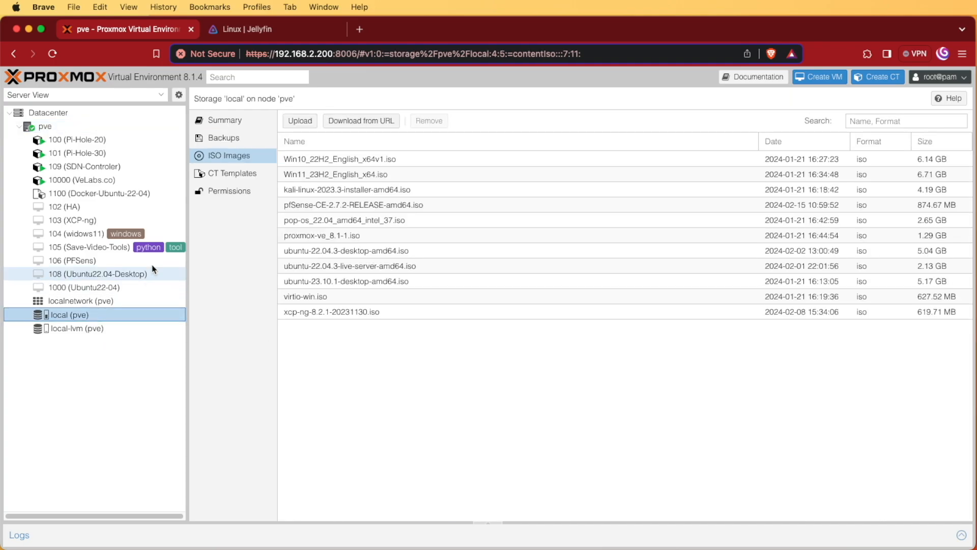
pyautogui.click(231, 173)
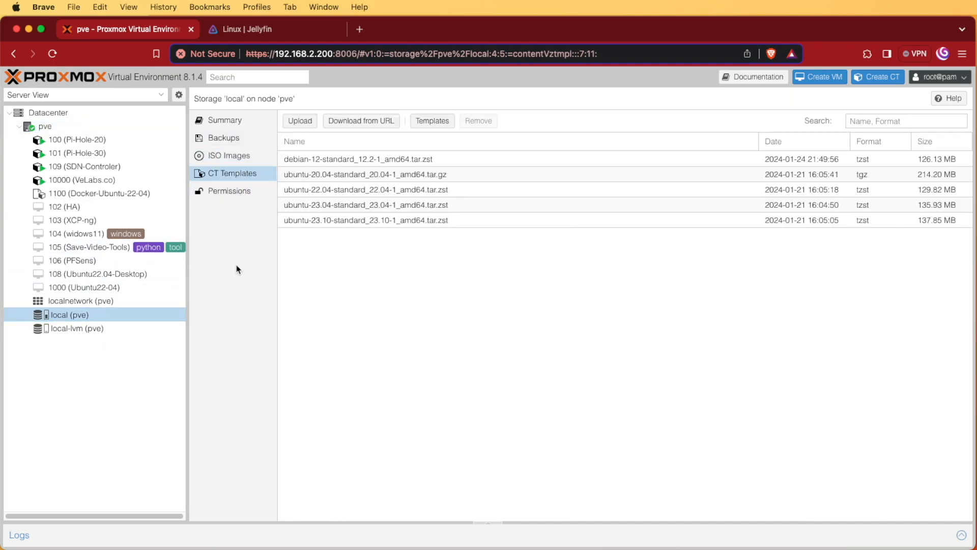
pyautogui.click(366, 190)
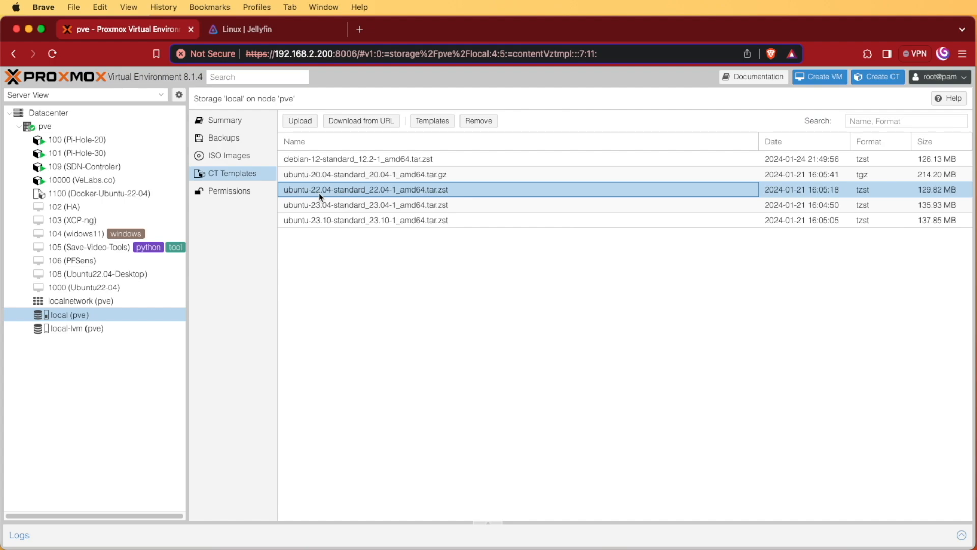
pyautogui.moveTo(432, 121)
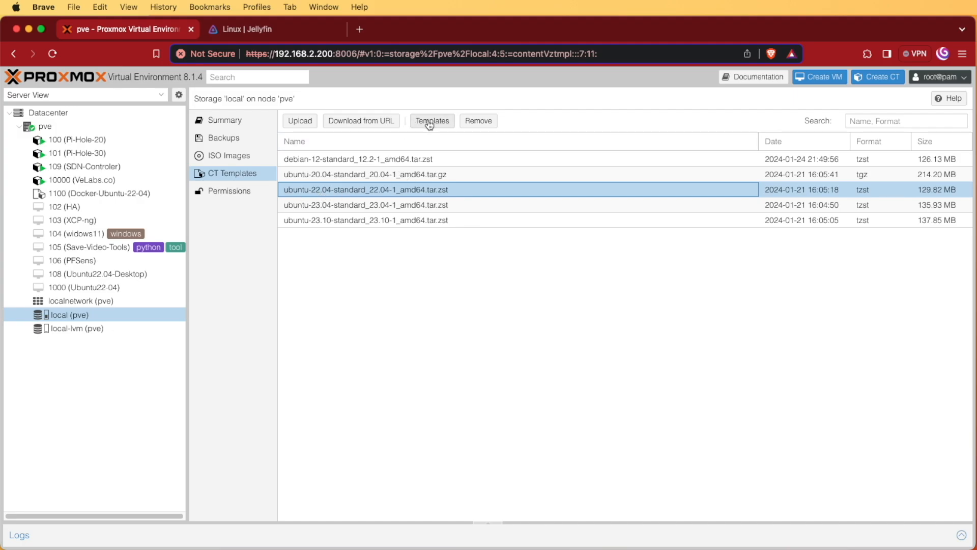
pyautogui.click(431, 120)
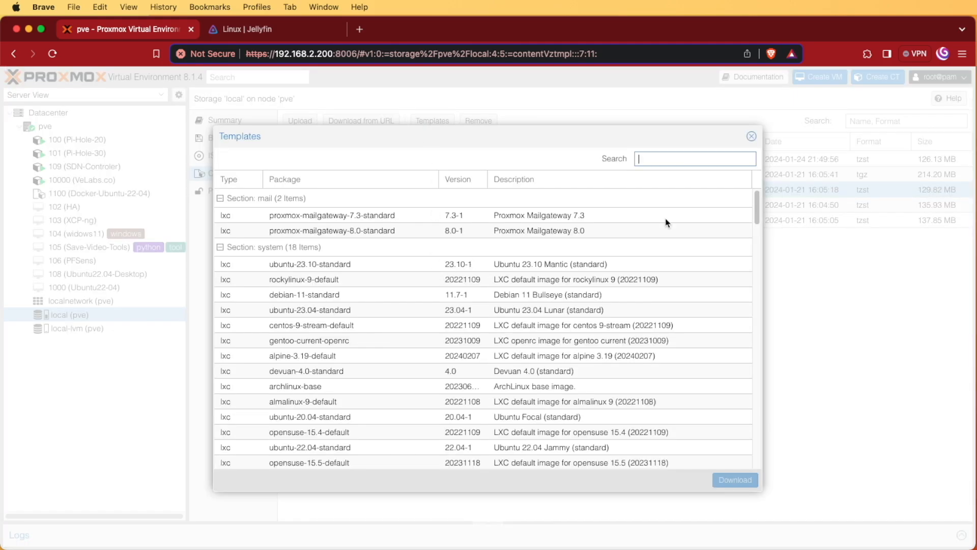
pyautogui.write('ub')
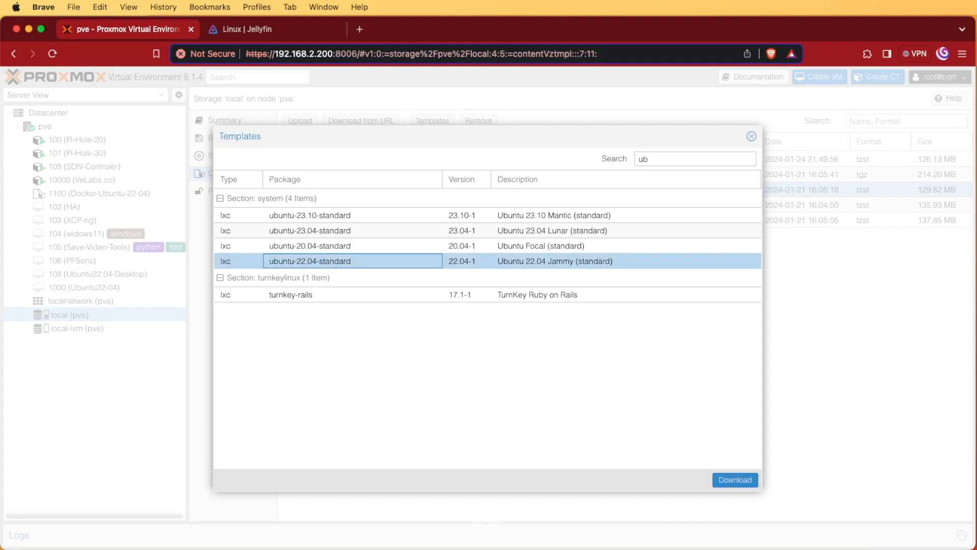
pyautogui.moveTo(734, 480)
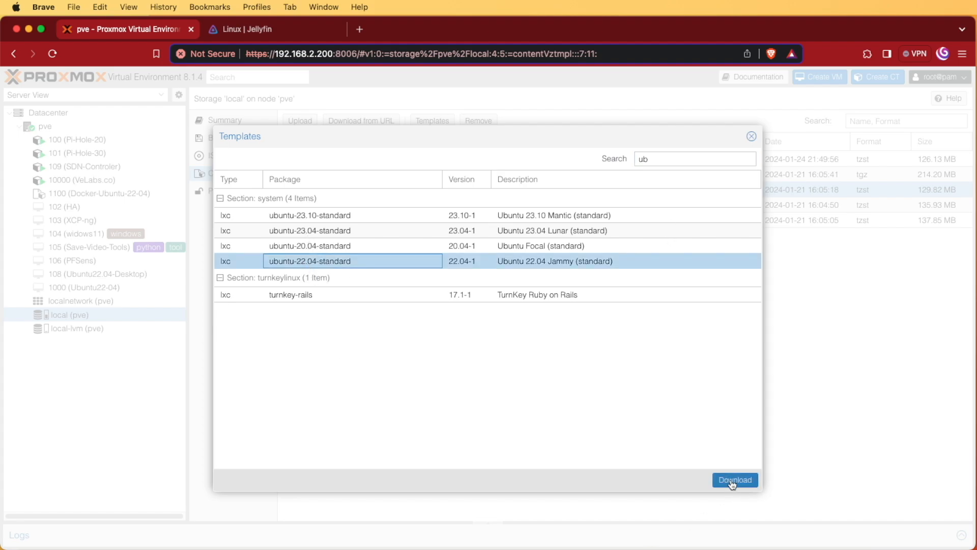
pyautogui.moveTo(653, 353)
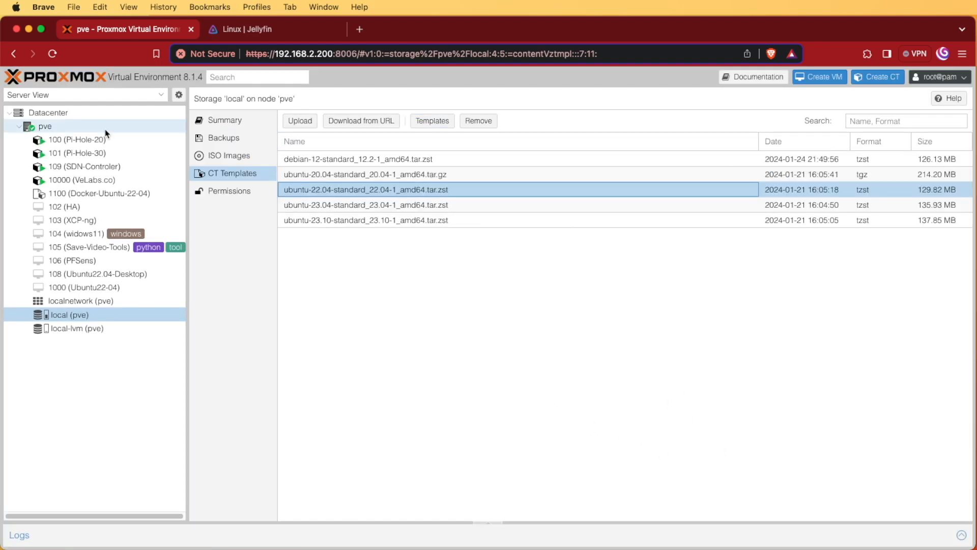
# - Start a container with hostname 'jellyfin' and the ubuntu-22.04 template, advancing to Disks
pyautogui.click(877, 77)
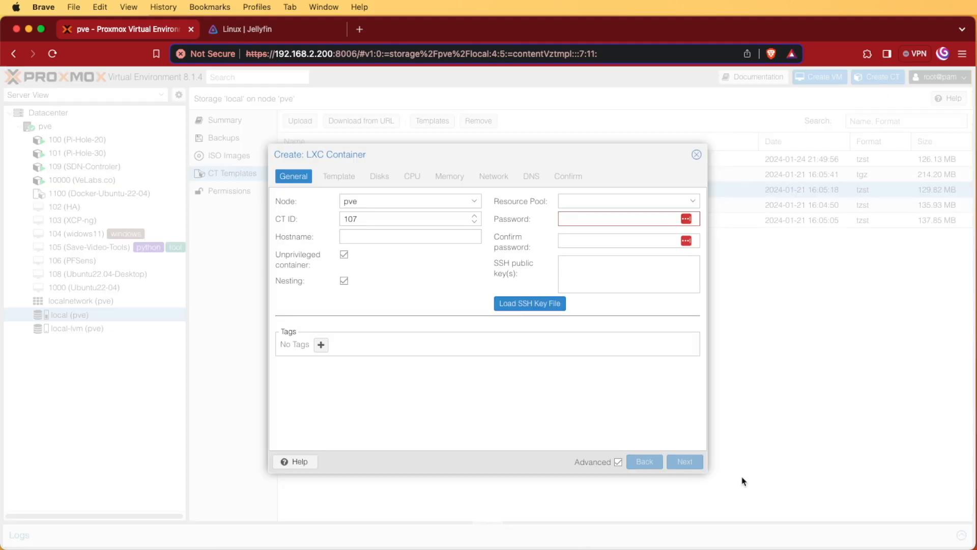
pyautogui.write('jellyfin')
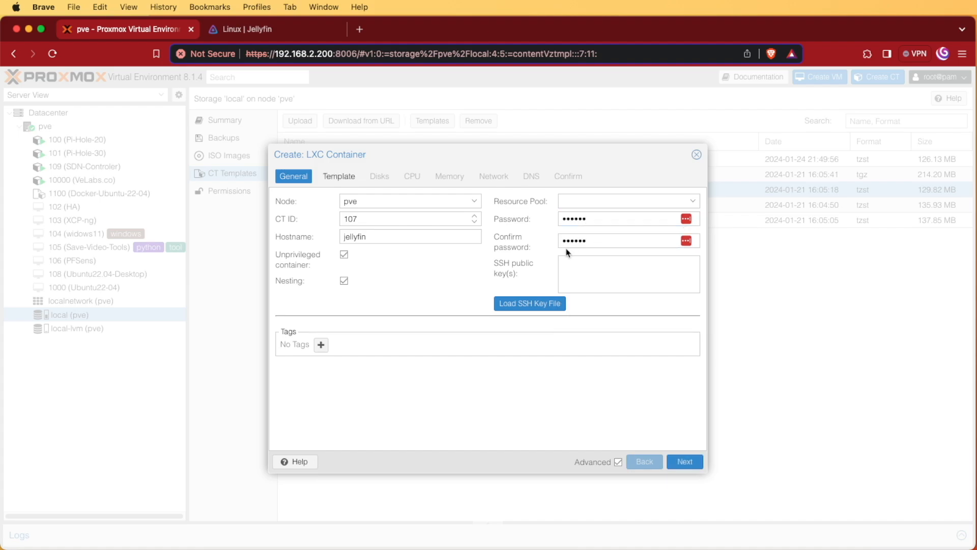
pyautogui.moveTo(529, 303)
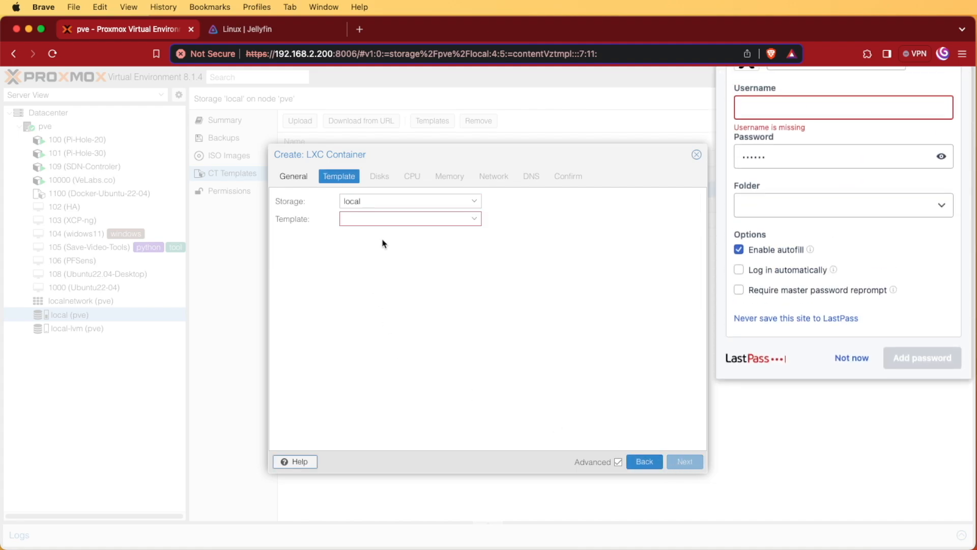
pyautogui.click(473, 218)
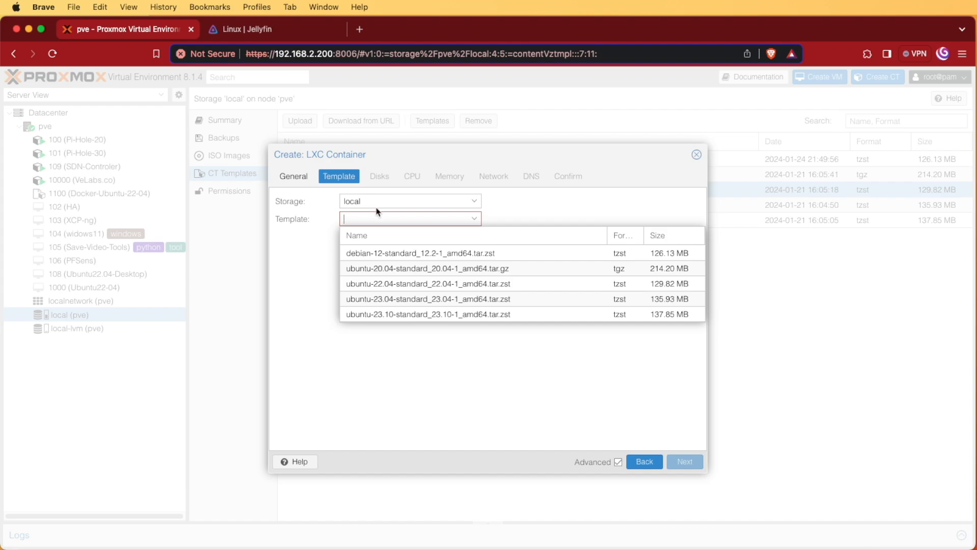
pyautogui.moveTo(352, 197)
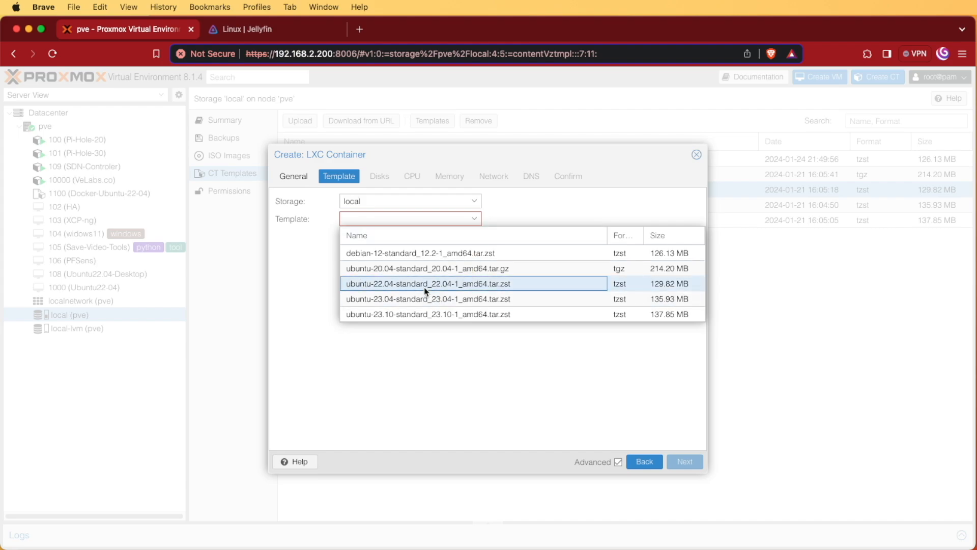
pyautogui.click(428, 283)
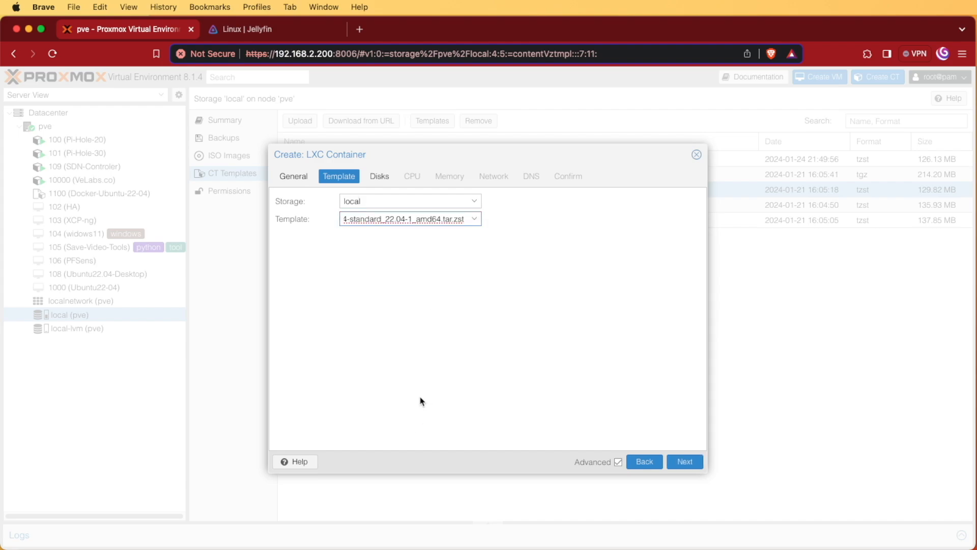
pyautogui.click(378, 176)
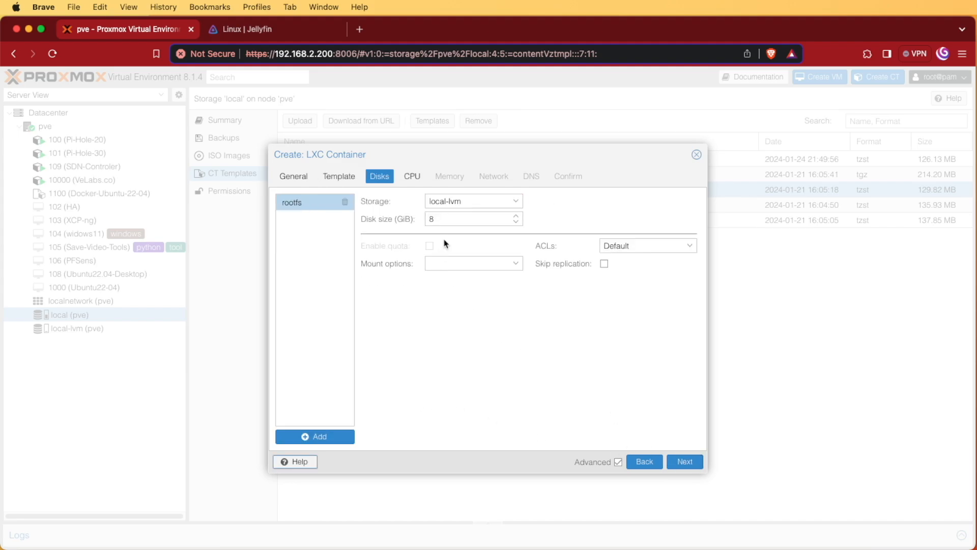
# - Set root disk to 100 GiB and 2 CPU cores, then begin entering memory
pyautogui.click(471, 218)
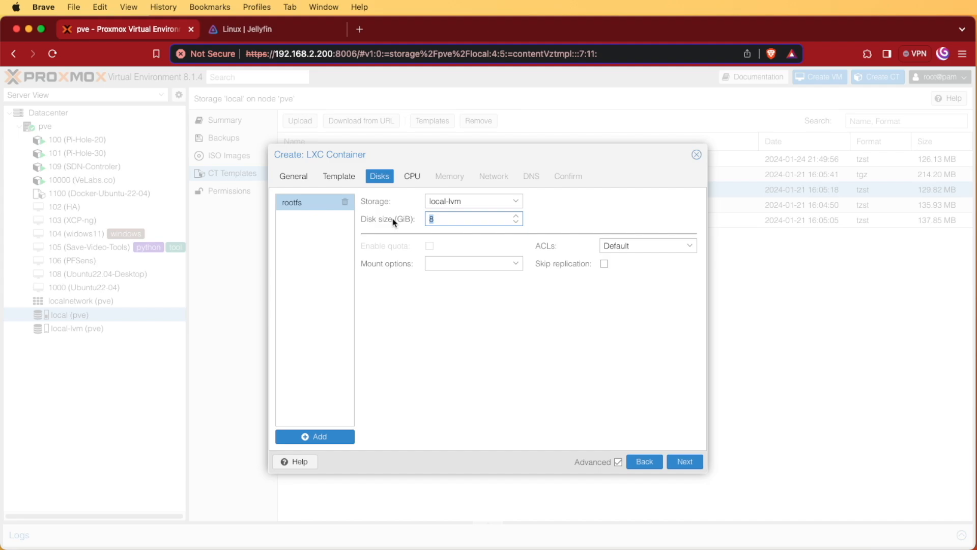
pyautogui.write('100')
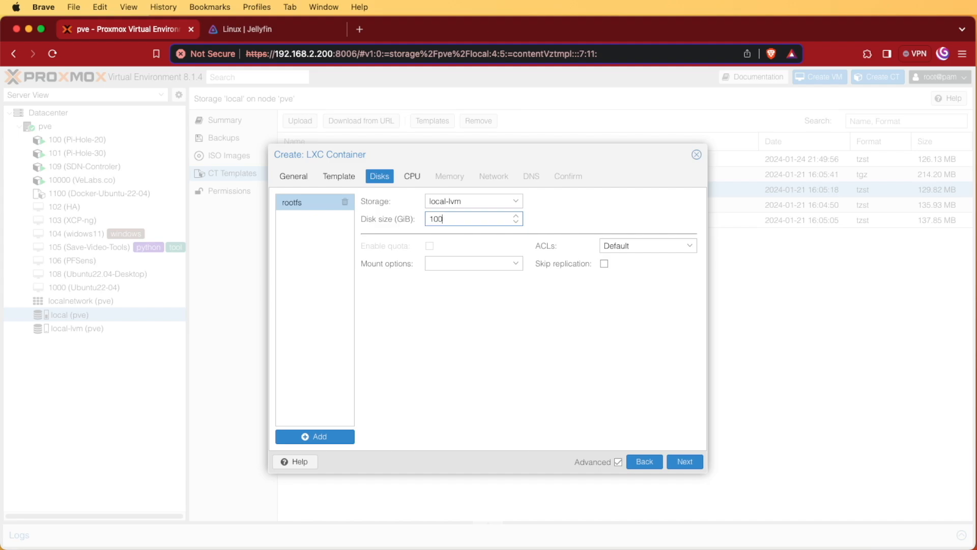
pyautogui.moveTo(390, 231)
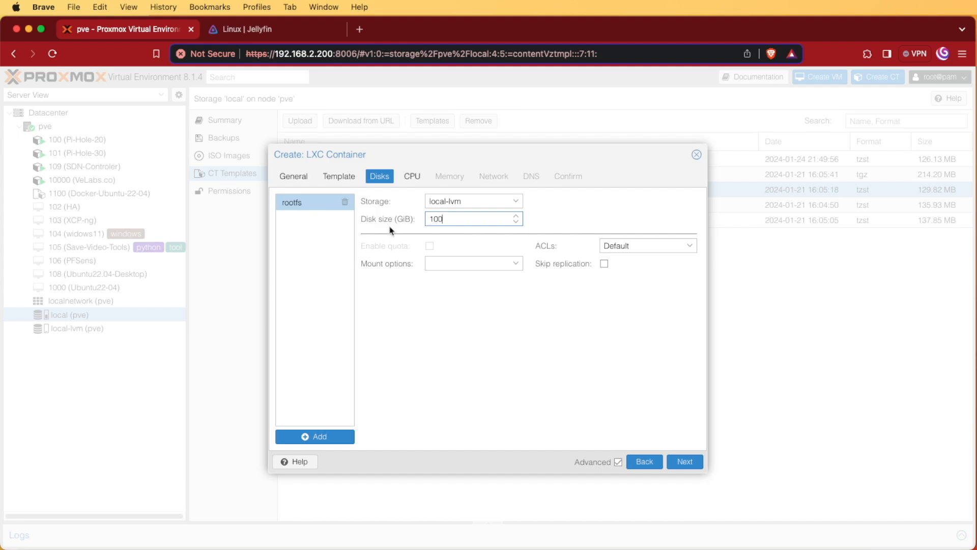
pyautogui.moveTo(486, 306)
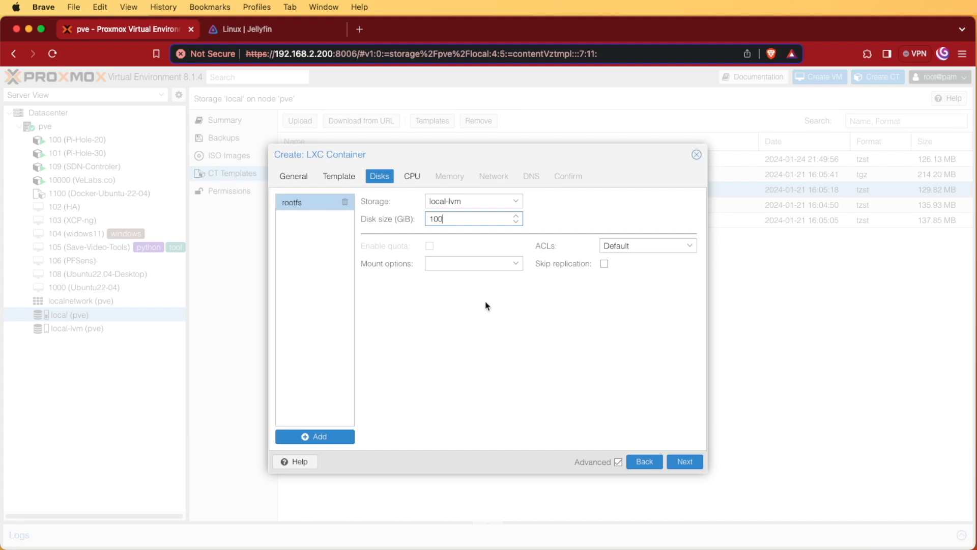
pyautogui.click(411, 176)
pyautogui.write('2')
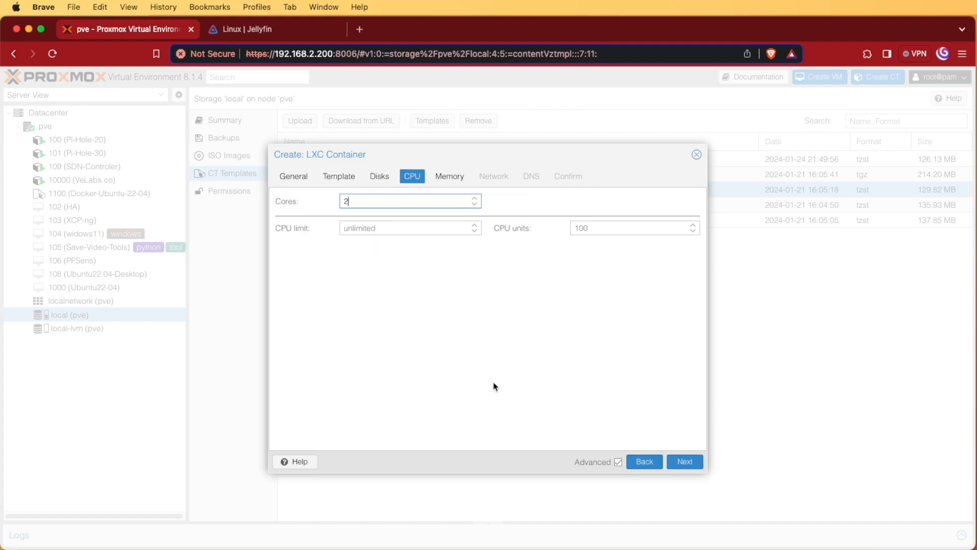
pyautogui.click(449, 176)
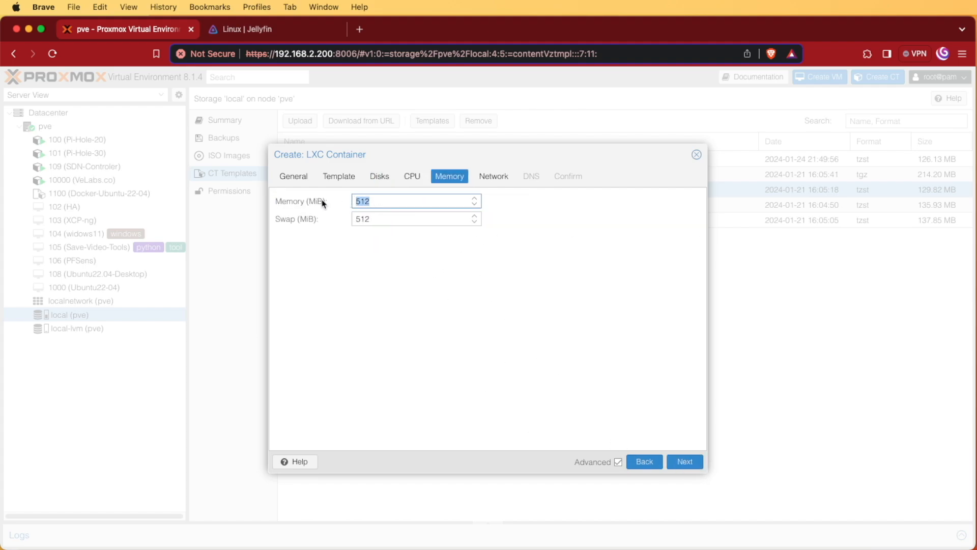
pyautogui.write('20')
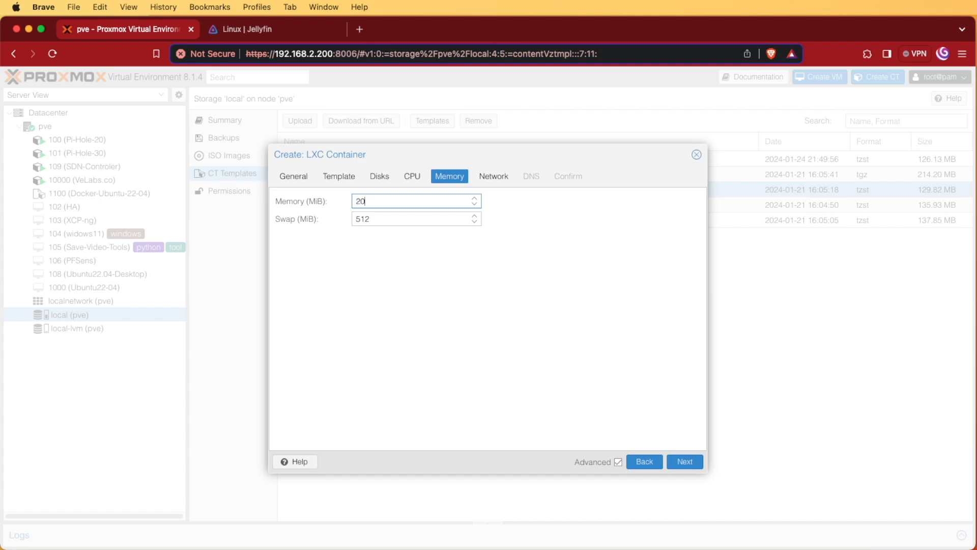
# - Begin entering a static IPv4 address with /24 suffix on the Network tab
pyautogui.click(684, 461)
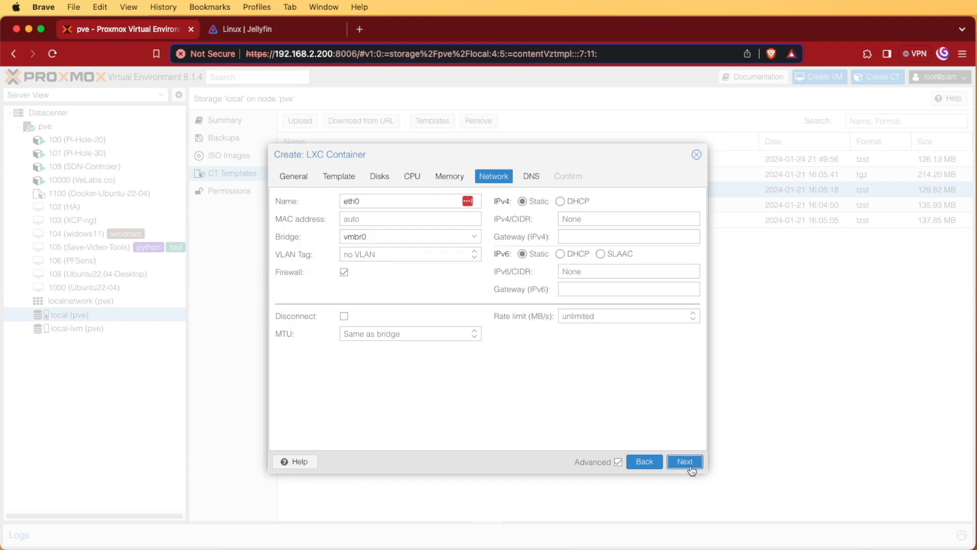
pyautogui.moveTo(510, 218)
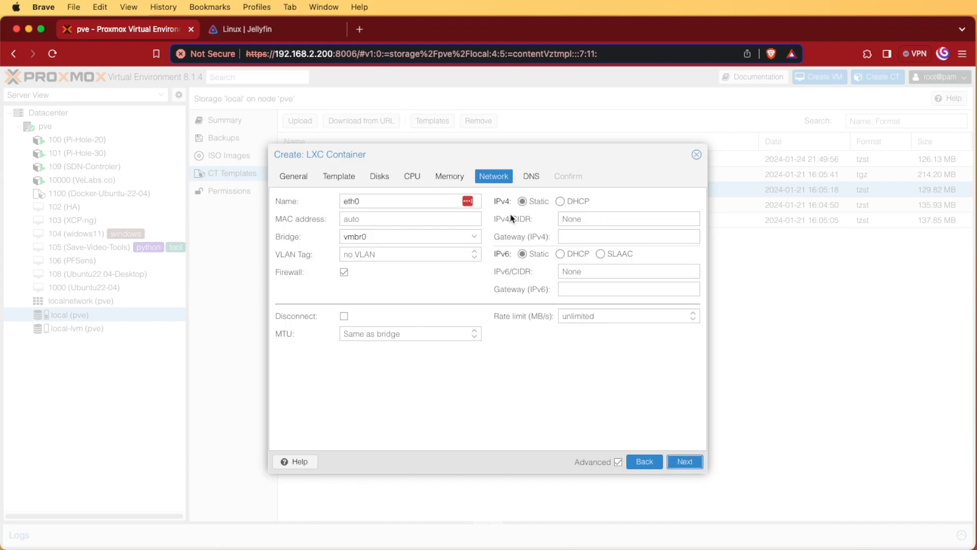
pyautogui.moveTo(571, 252)
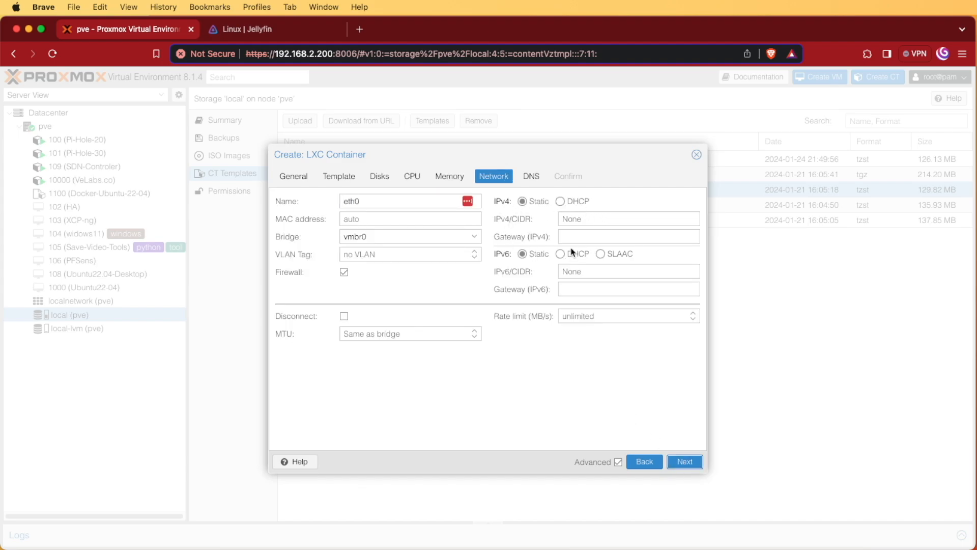
pyautogui.click(628, 218)
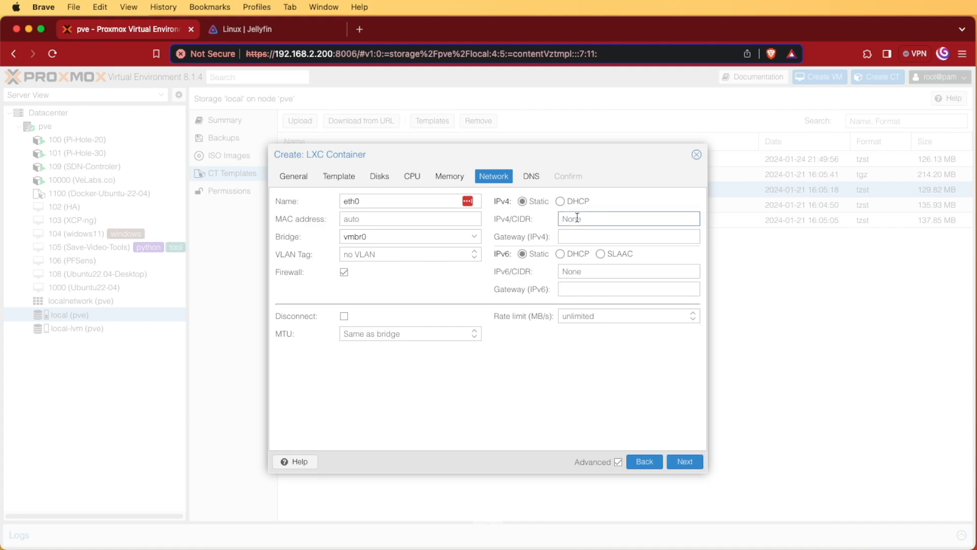
pyautogui.write('192.168.2.7/')
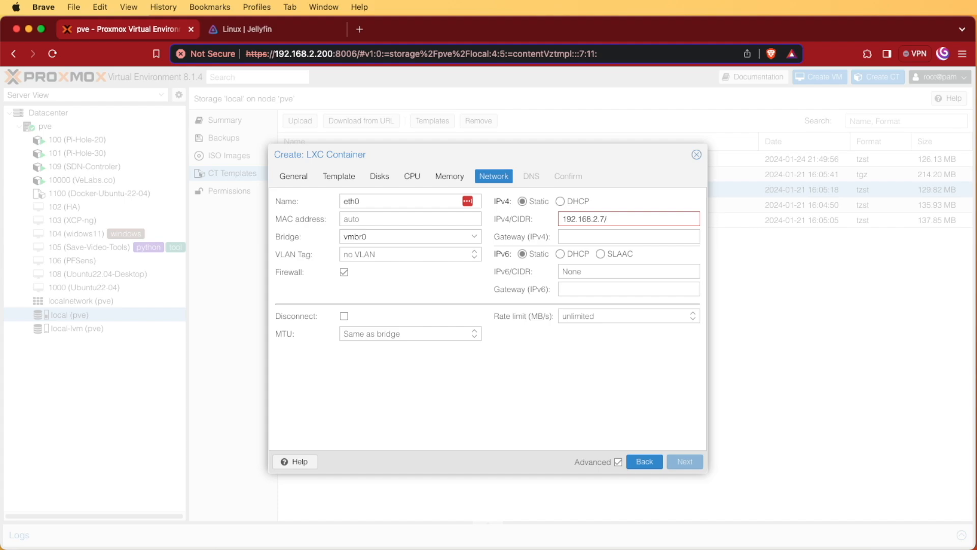
pyautogui.click(628, 219)
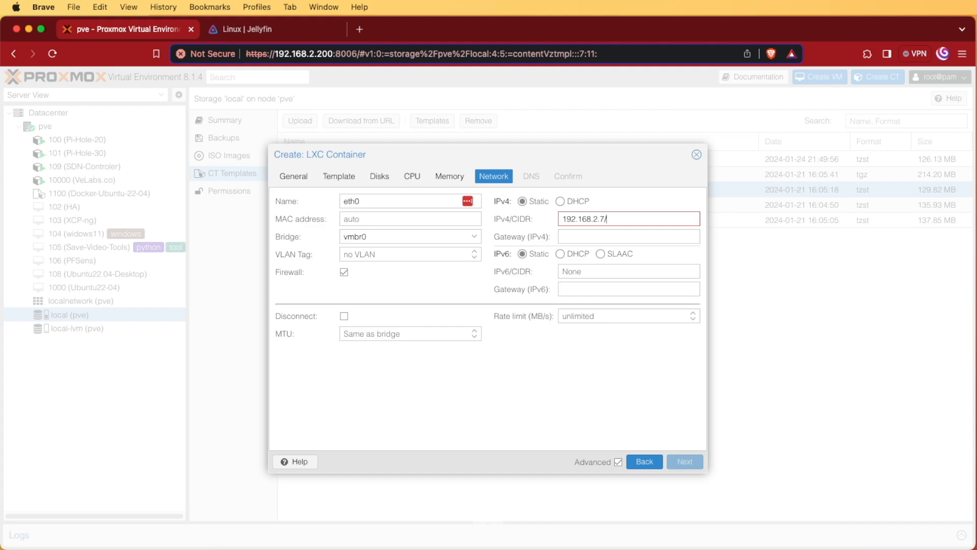
pyautogui.write('/24')
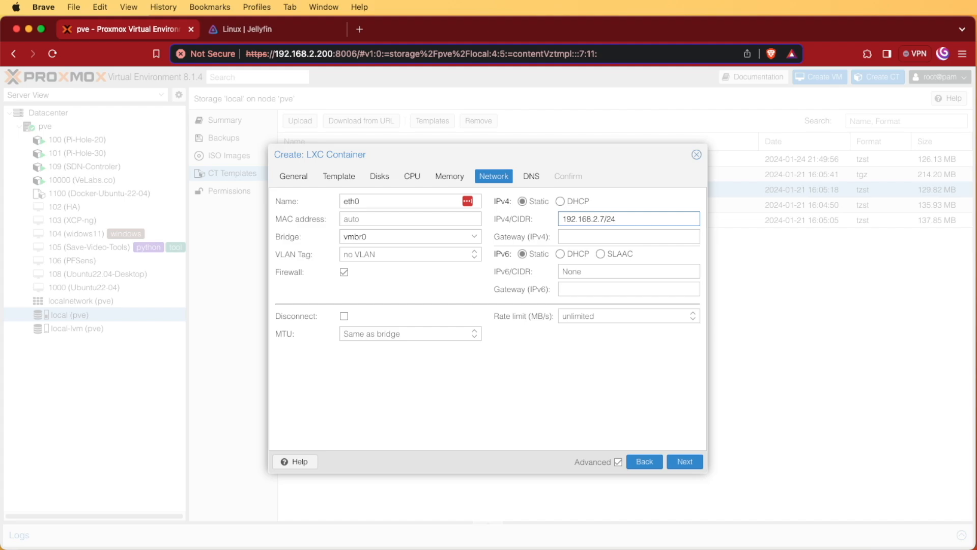
pyautogui.click(627, 236)
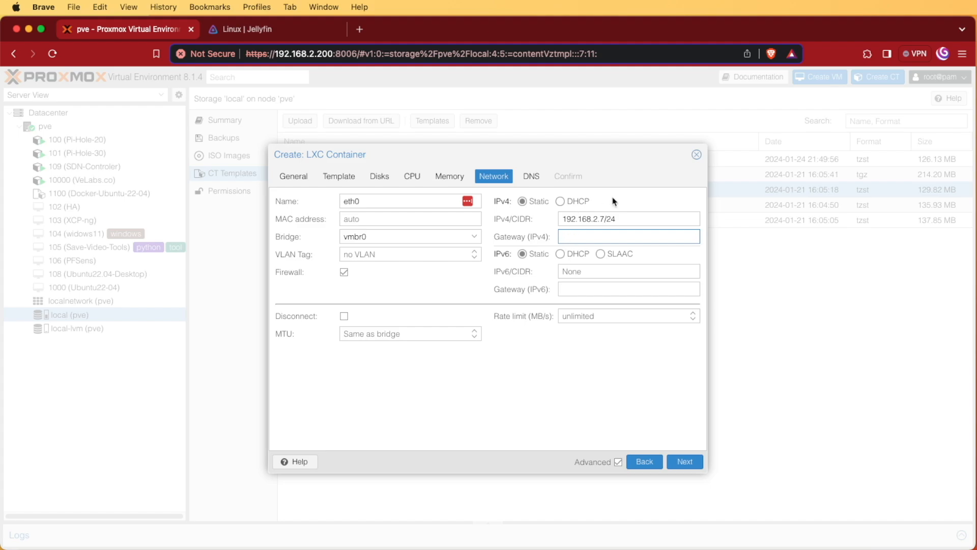
# - Switch IPv4 to DHCP on bridge vmbr2 and advance through DNS to Confirm
pyautogui.click(560, 200)
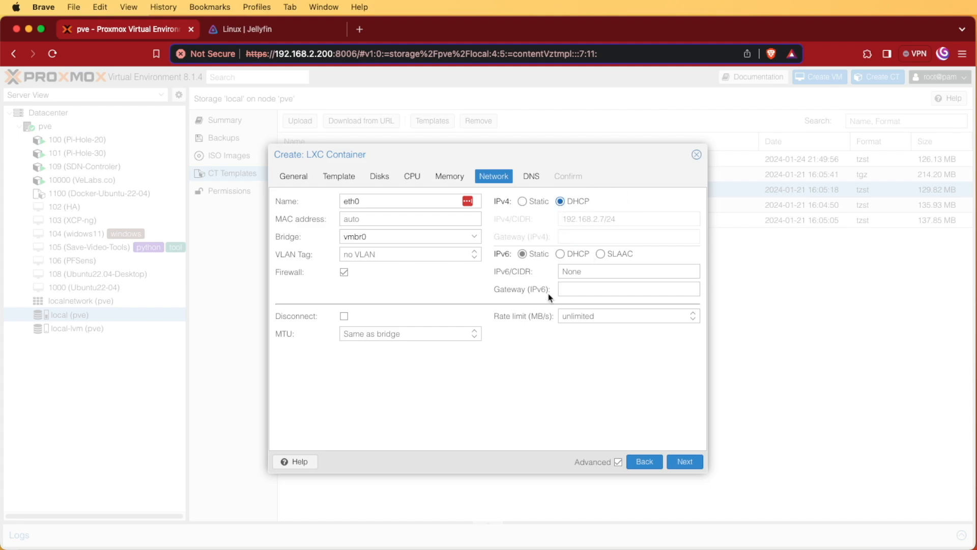
pyautogui.moveTo(539, 303)
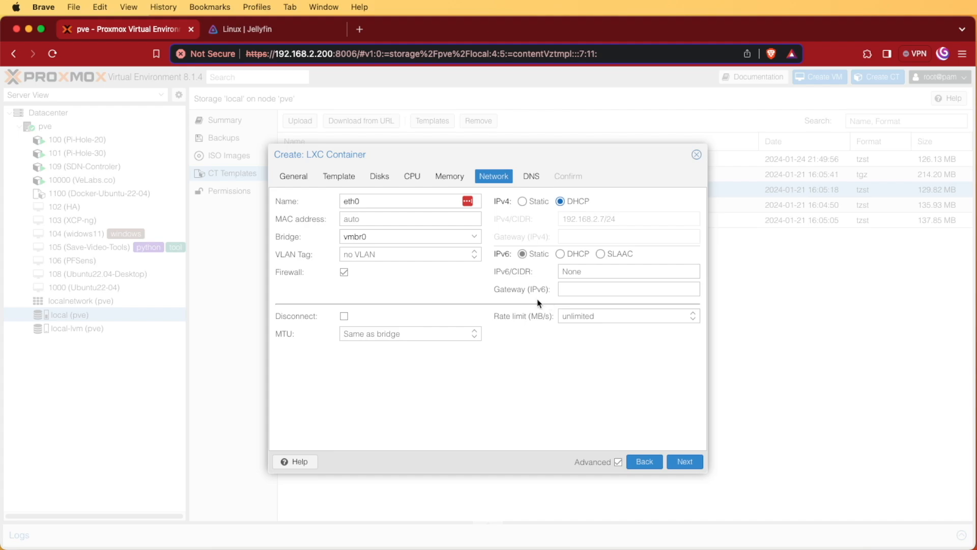
pyautogui.moveTo(477, 264)
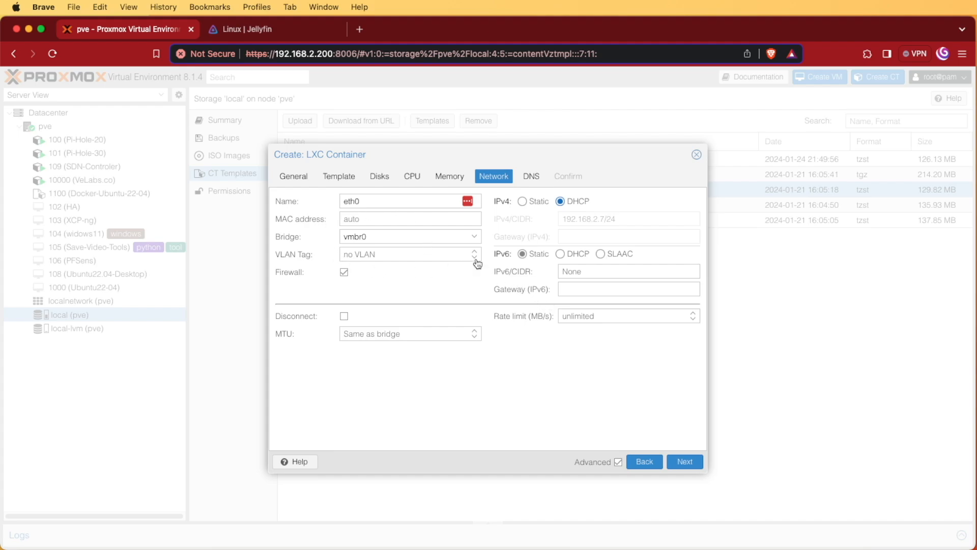
pyautogui.moveTo(481, 241)
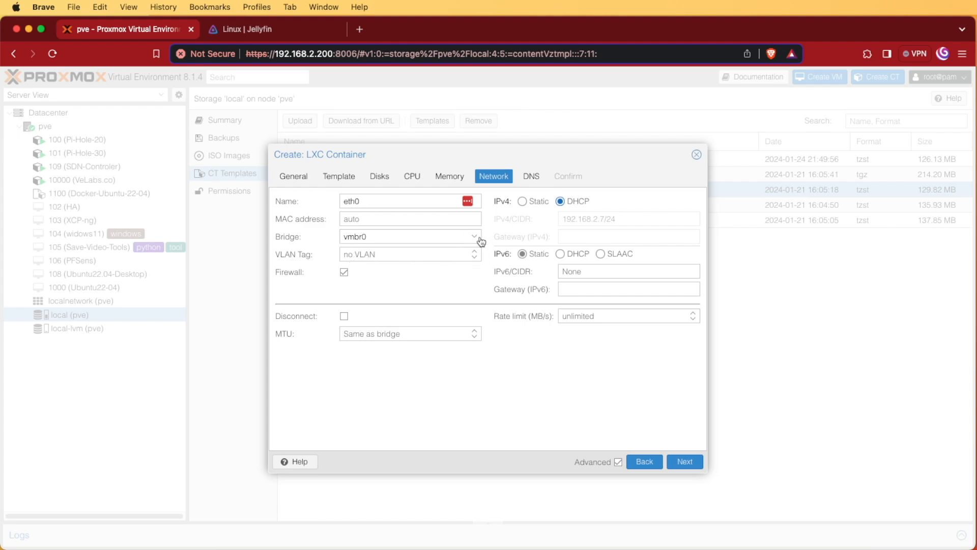
pyautogui.click(475, 236)
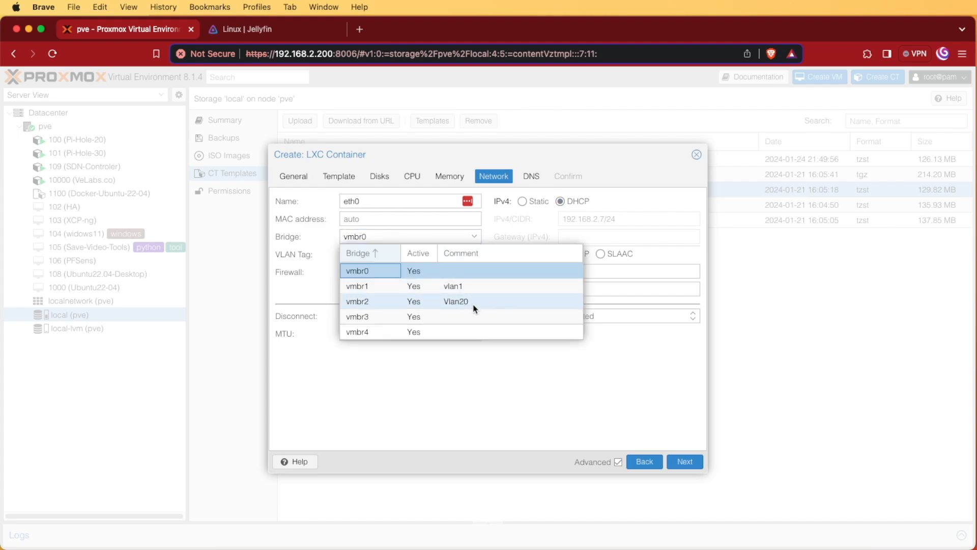
pyautogui.moveTo(412, 300)
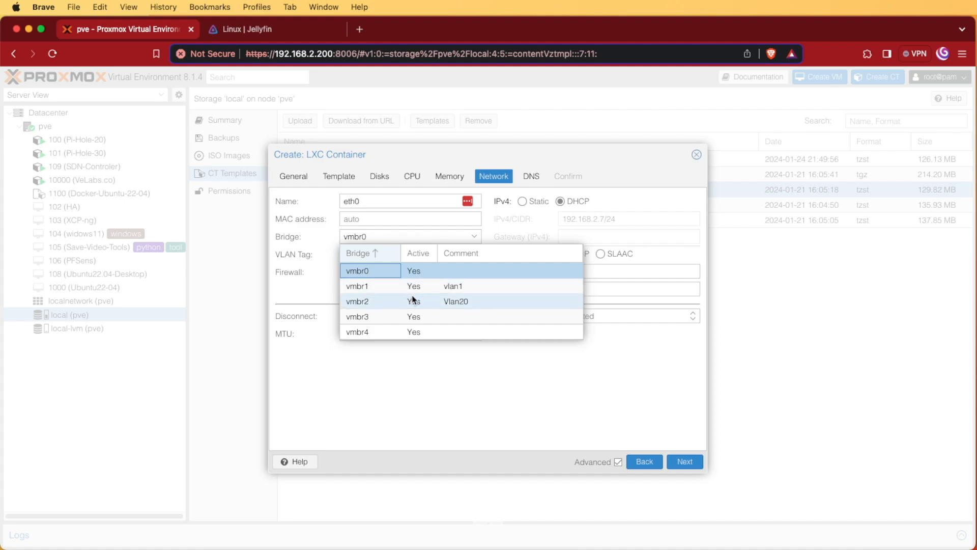
pyautogui.click(357, 300)
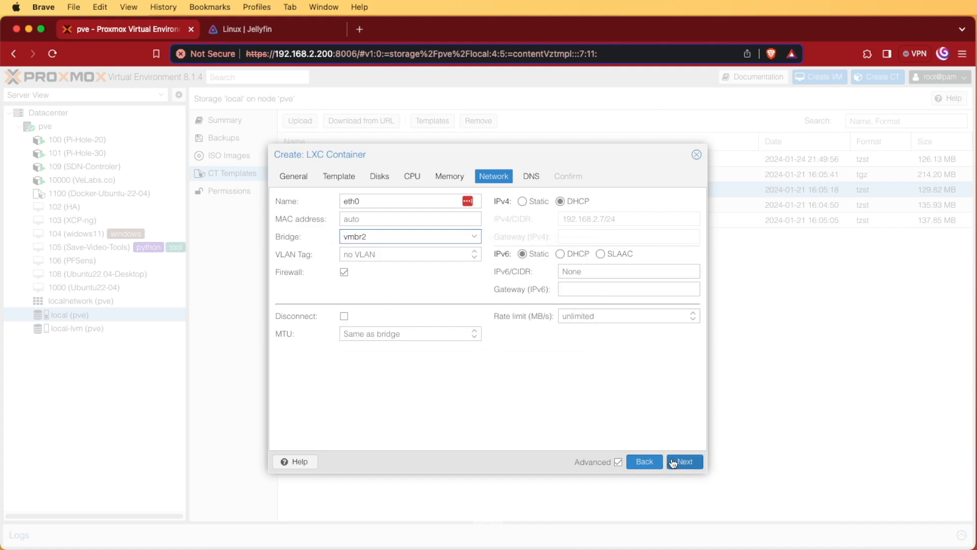
pyautogui.click(684, 461)
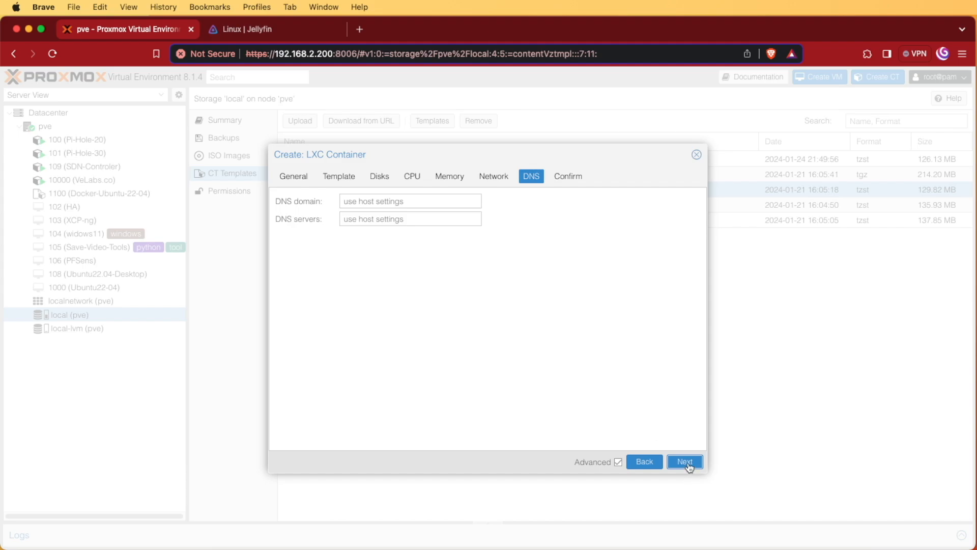
pyautogui.click(684, 461)
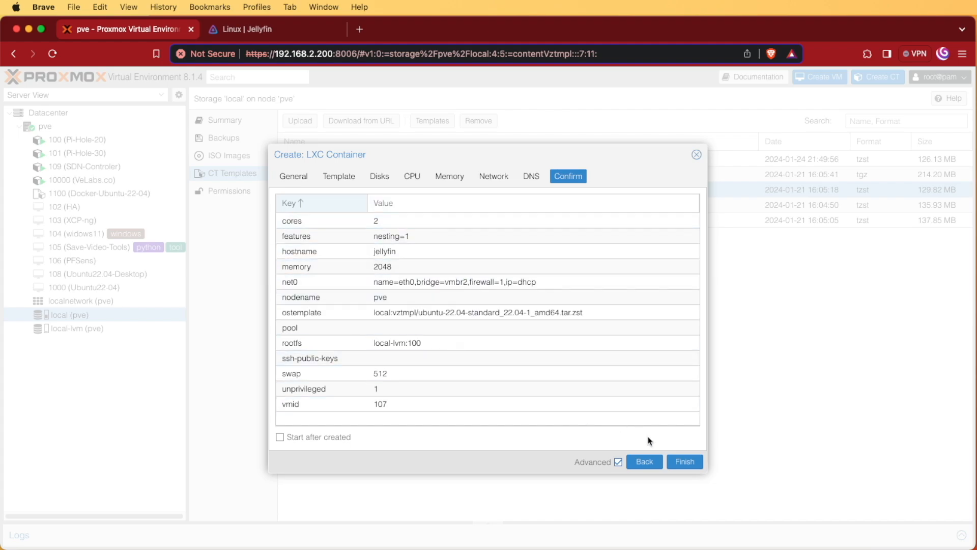
# - Finish creating container 107 and open the jellyfin container's details in Server View
pyautogui.click(683, 461)
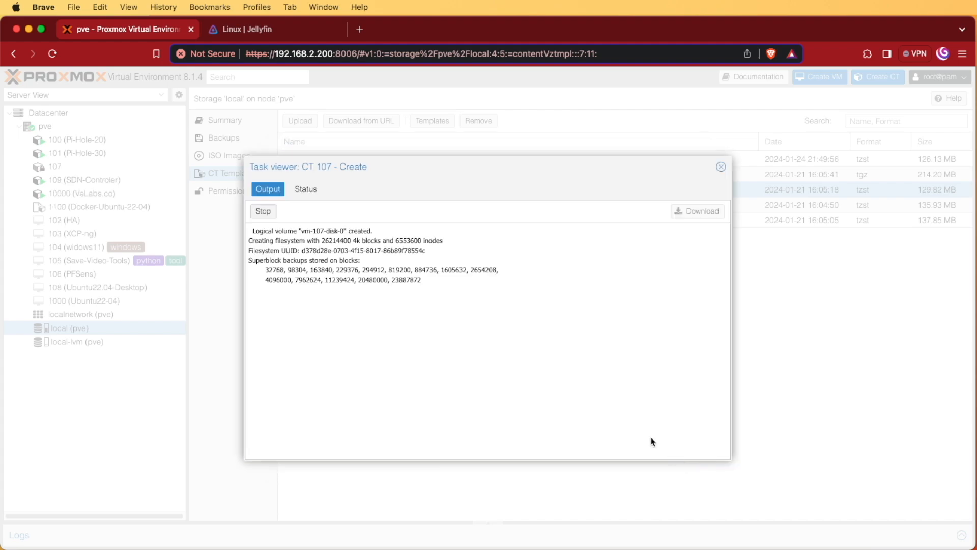
pyautogui.moveTo(390, 278)
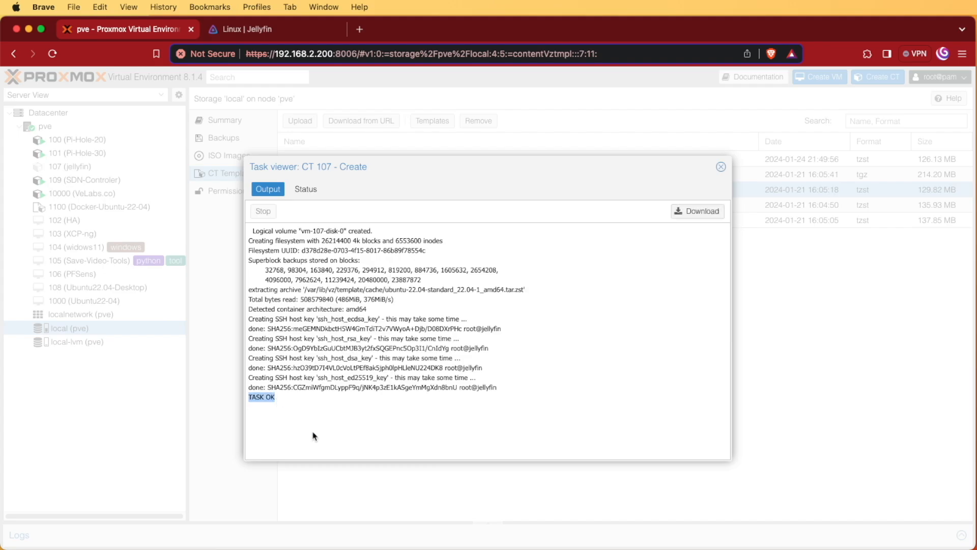
pyautogui.click(720, 166)
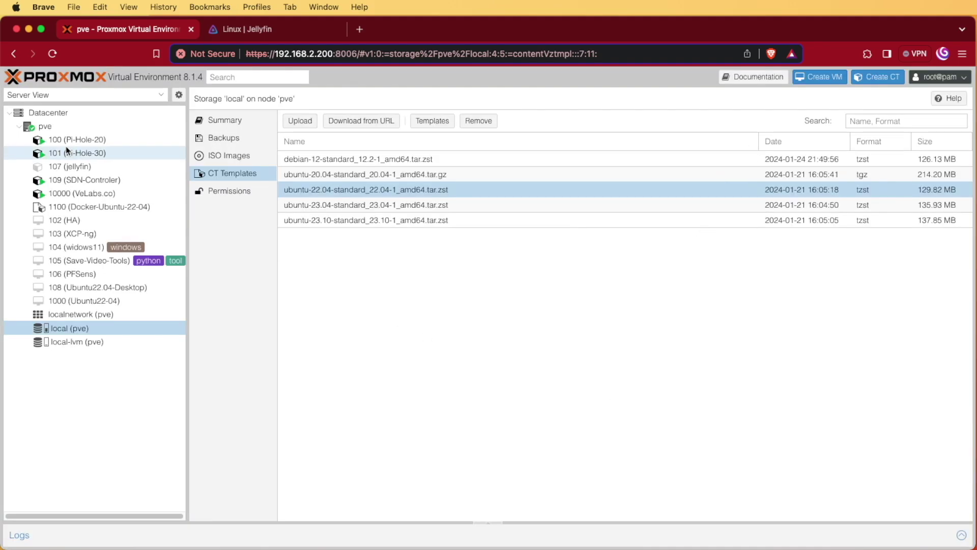
pyautogui.click(70, 167)
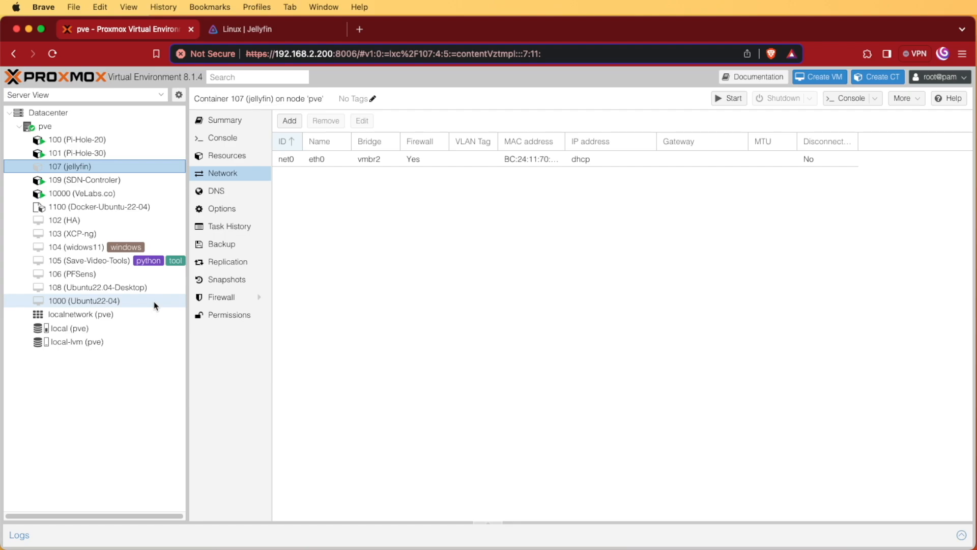
pyautogui.moveTo(82, 173)
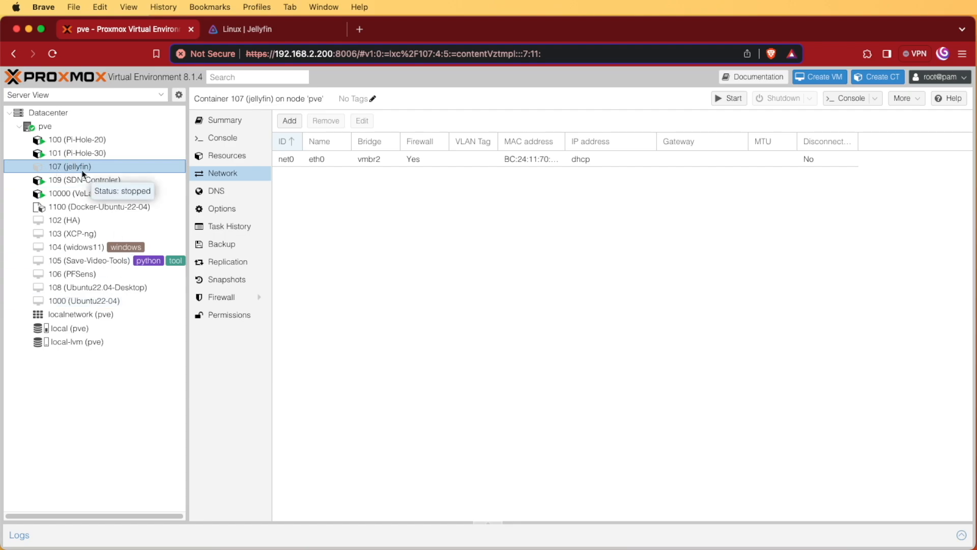
pyautogui.moveTo(72, 173)
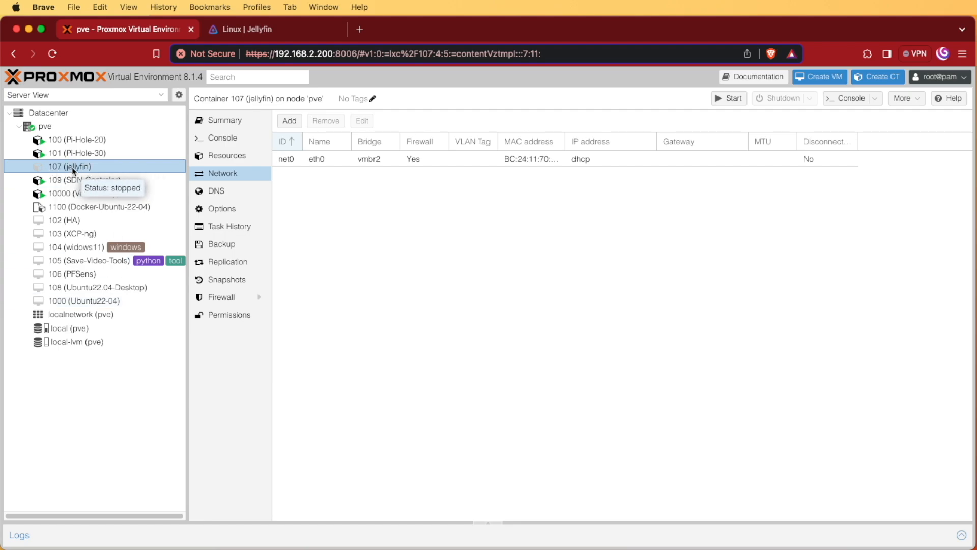
pyautogui.moveTo(48, 173)
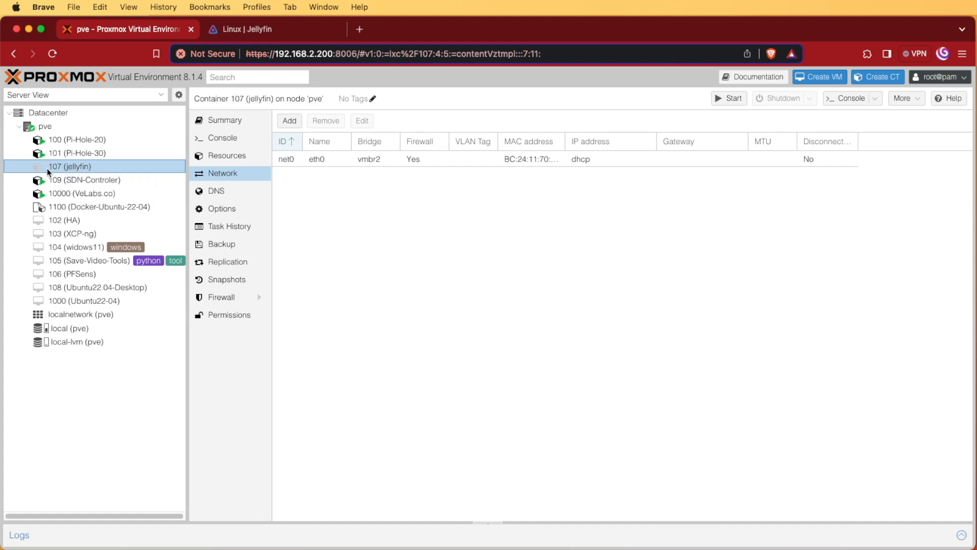
pyautogui.moveTo(60, 156)
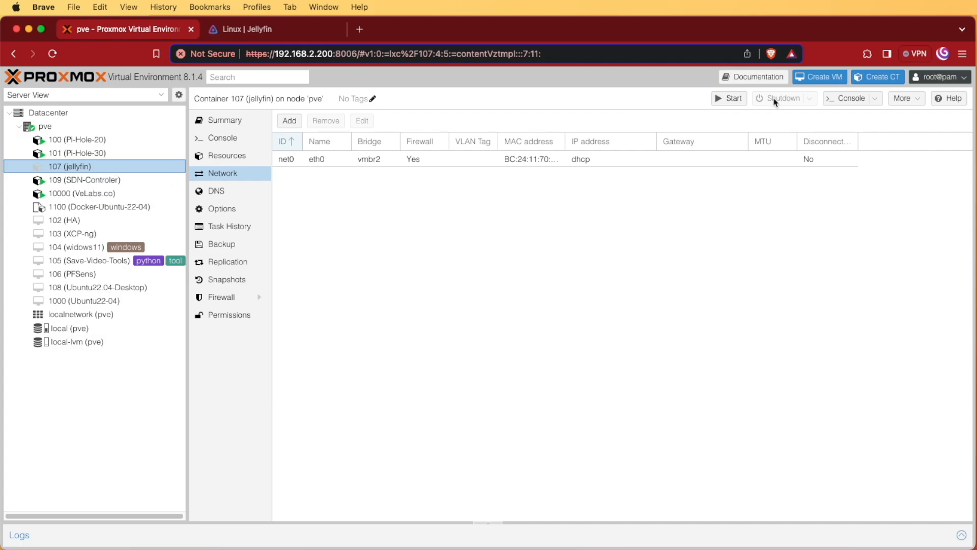
pyautogui.moveTo(849, 99)
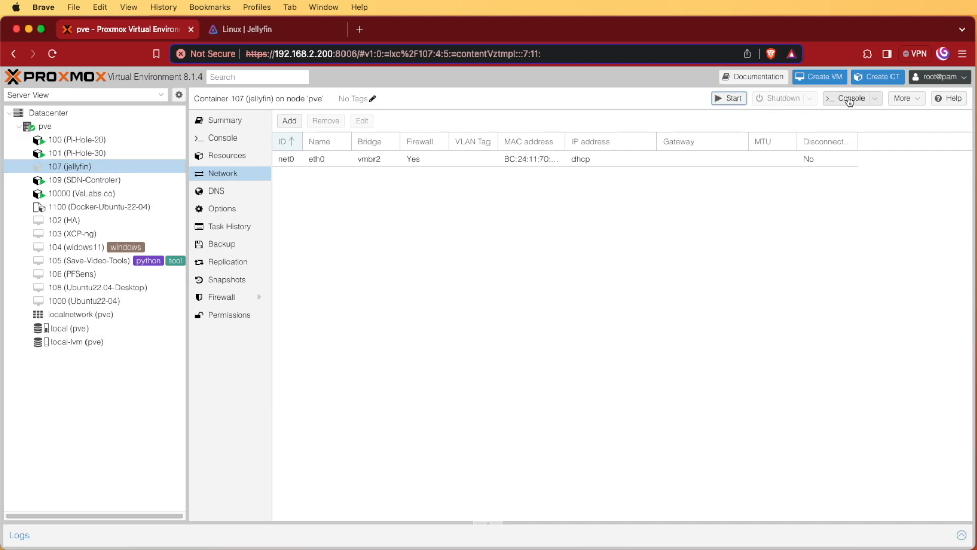
# - Log into the jellyfin container console as root and run 'apt update && apt upgrade'
pyautogui.click(849, 98)
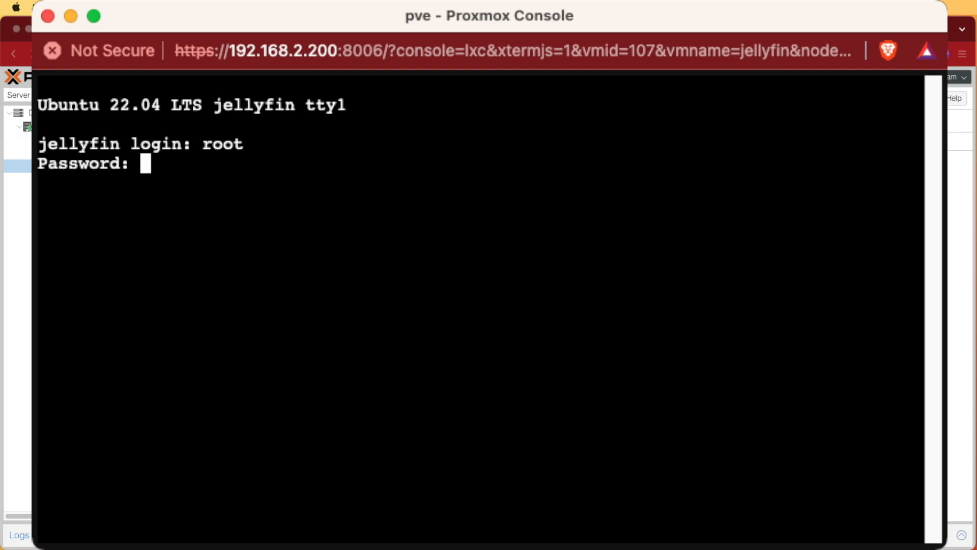
pyautogui.press('Return')
pyautogui.write('root')
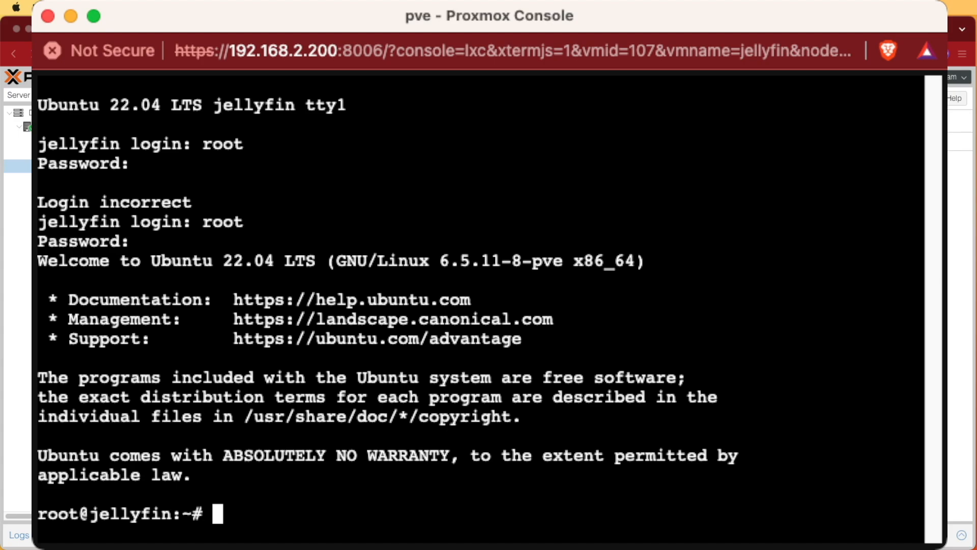
pyautogui.write('apt')
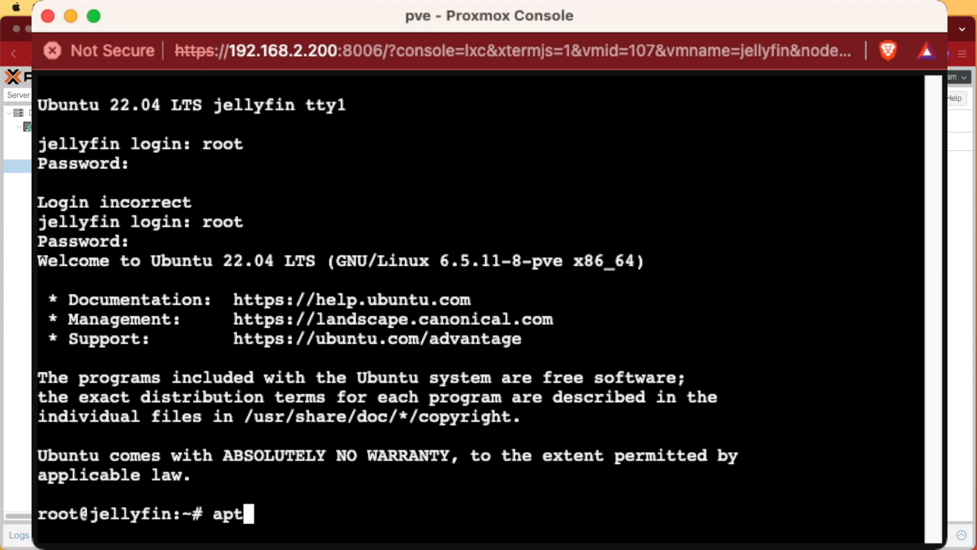
pyautogui.write('update &&')
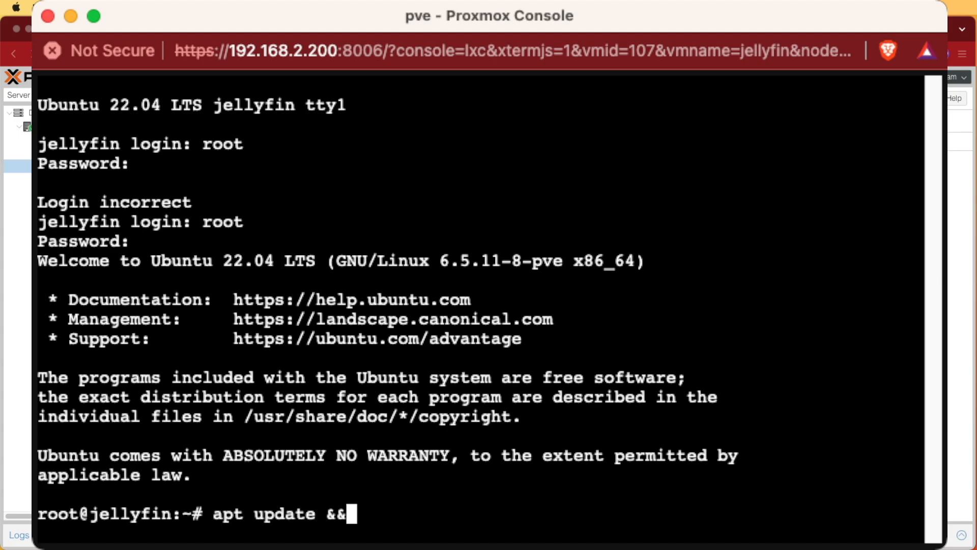
pyautogui.write('apt upgrade')
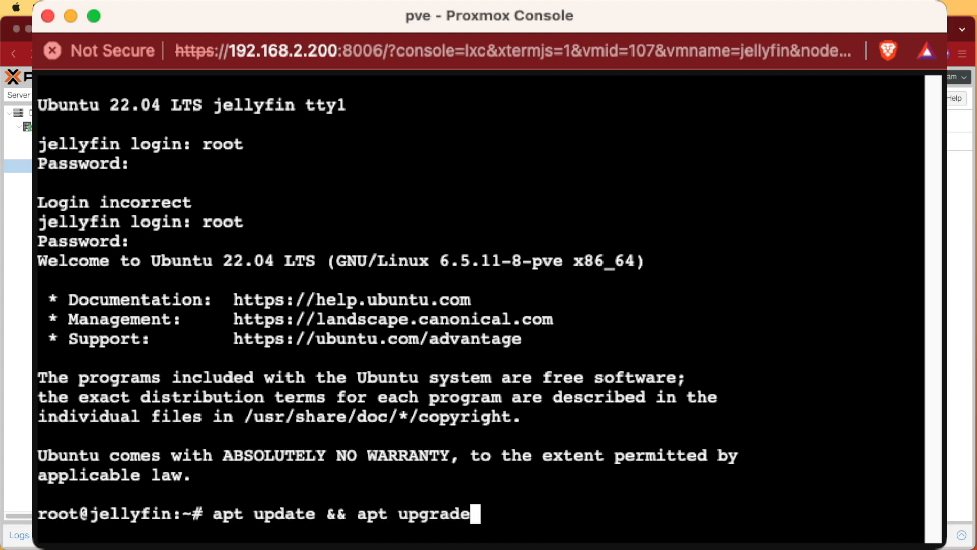
pyautogui.press('Return')
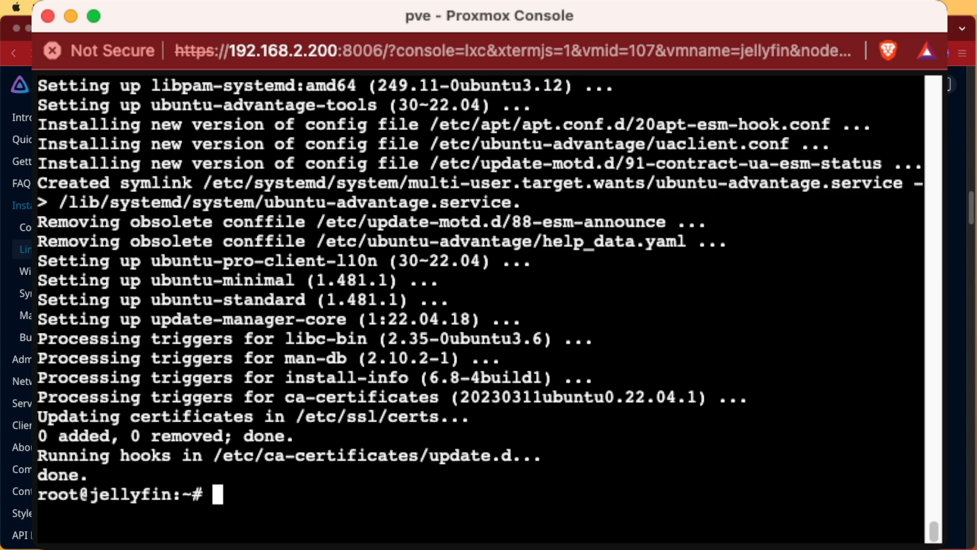
# - Install curl in the container with apt install
pyautogui.write('apt')
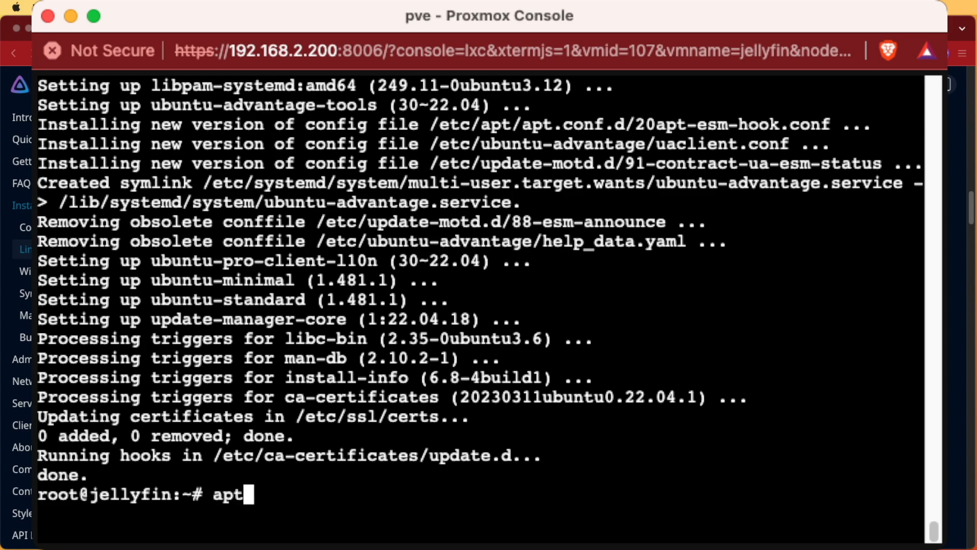
pyautogui.write('install')
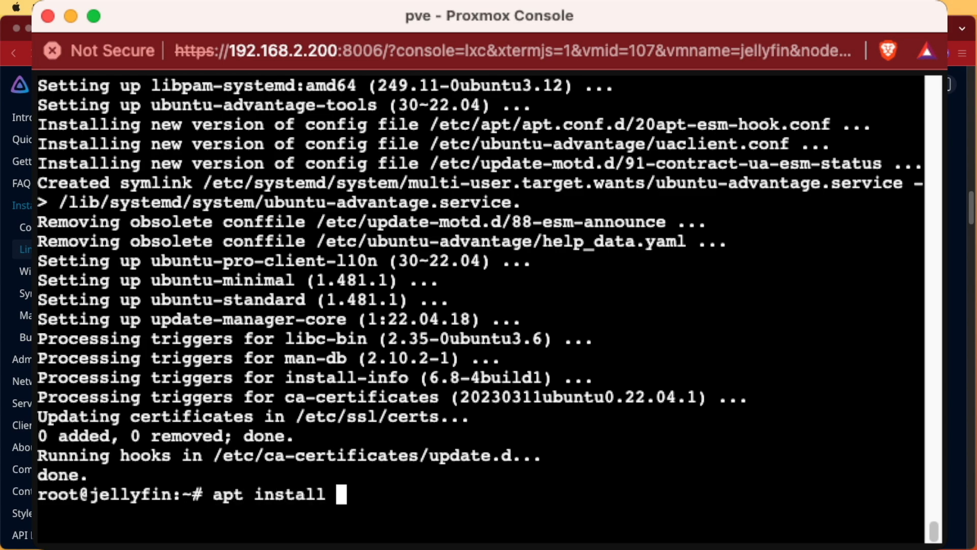
pyautogui.press('Return')
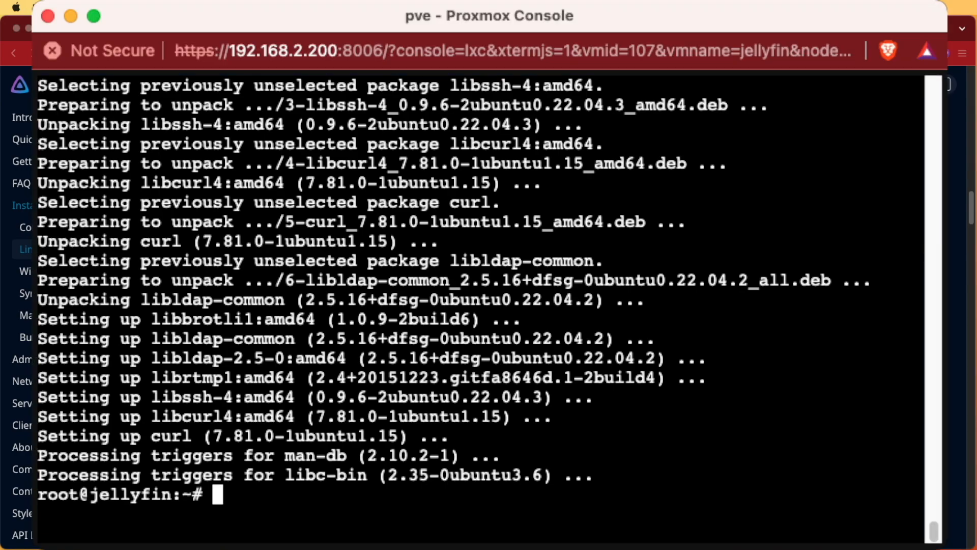
# - Run the install-debuntu.sh script via curl | sudo bash, accepting the detected settings
pyautogui.write('curl https://repo.jellyfin.org/install-debuntu.sh | sudo bash')
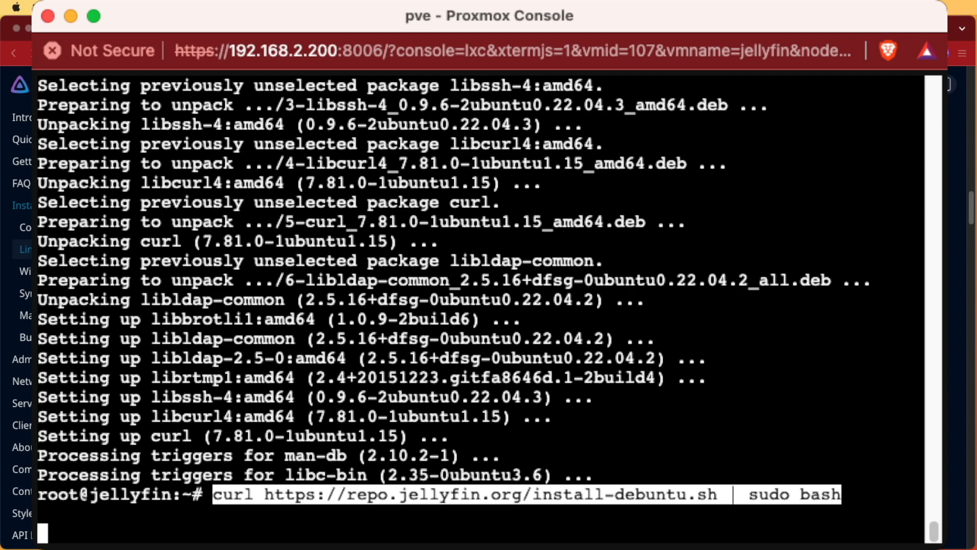
pyautogui.press('Return')
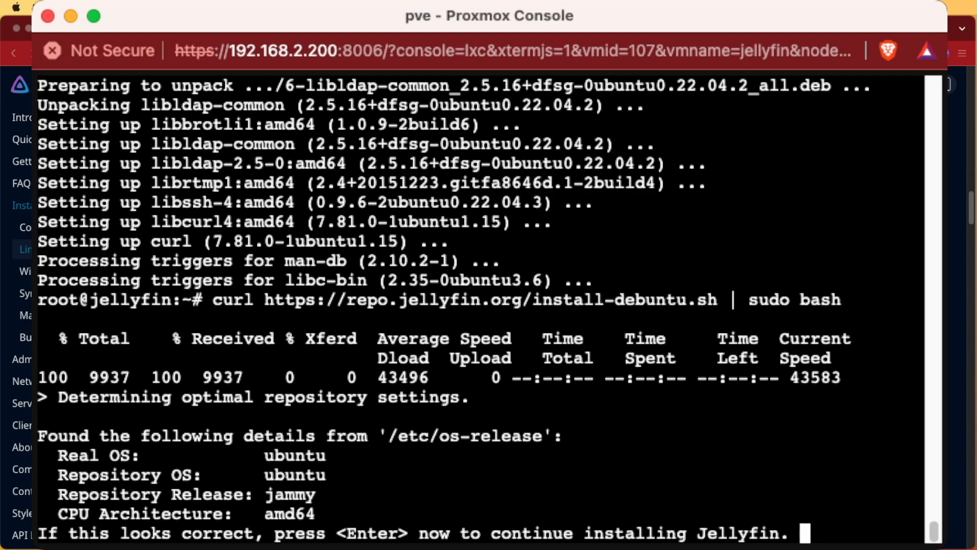
pyautogui.press('Return')
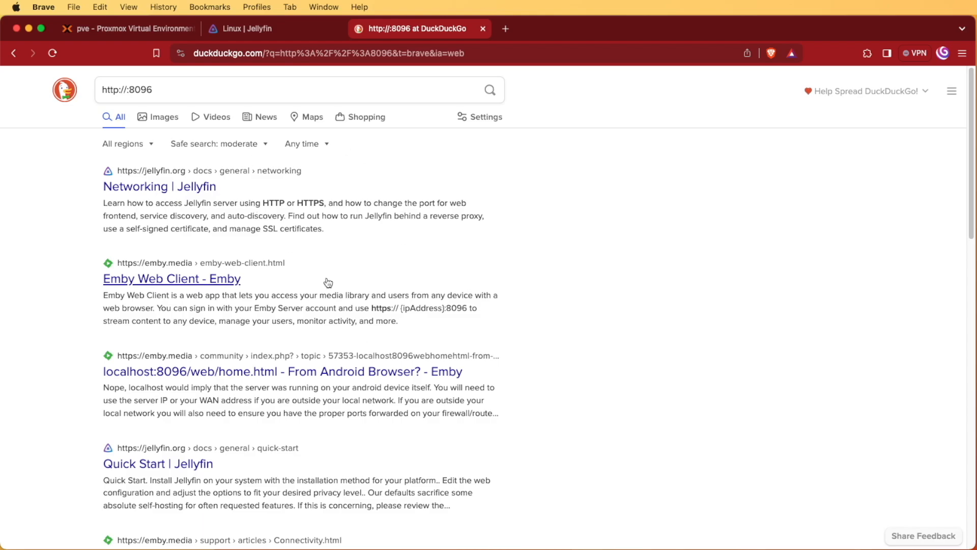
pyautogui.moveTo(399, 285)
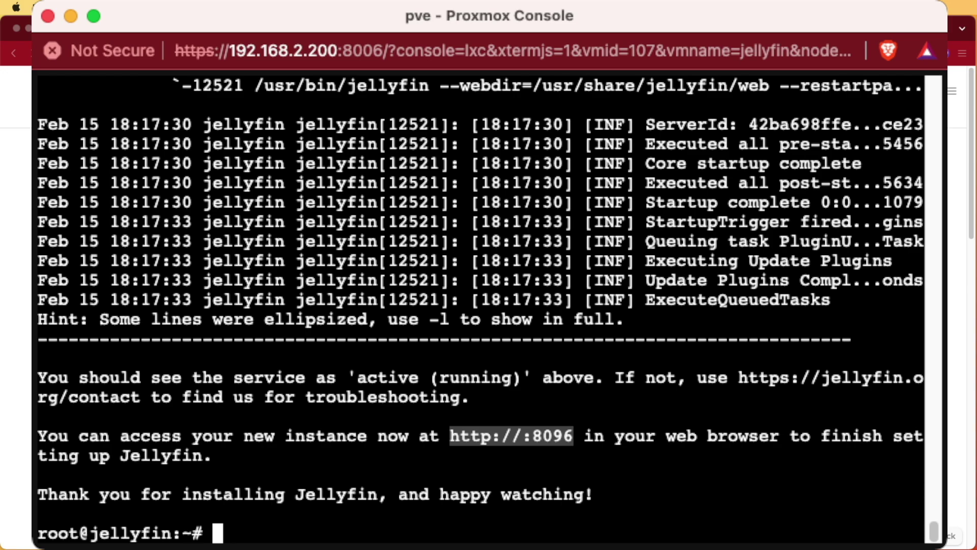
# - Run 'ip a' and select the container's IP address 192.168.2.10
pyautogui.write('ip a')
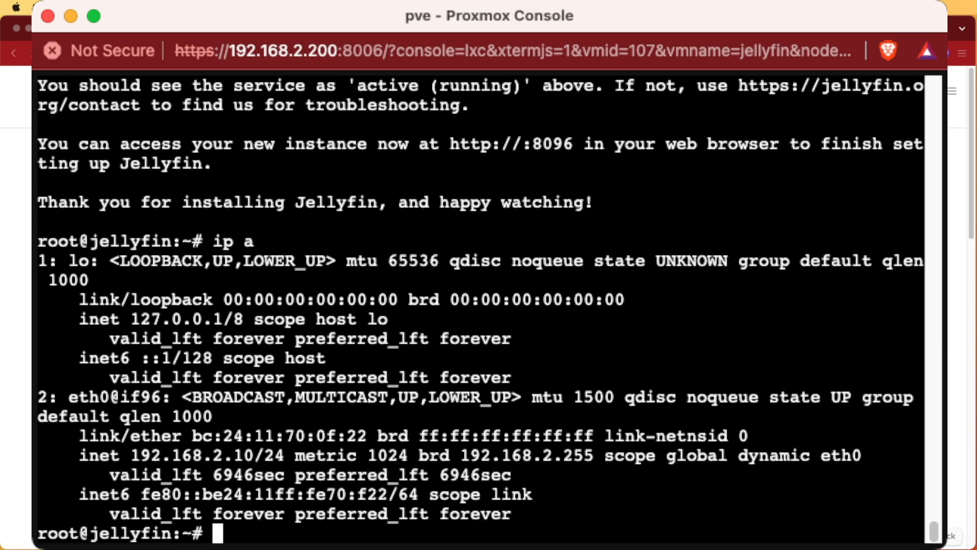
pyautogui.doubleClick(187, 455)
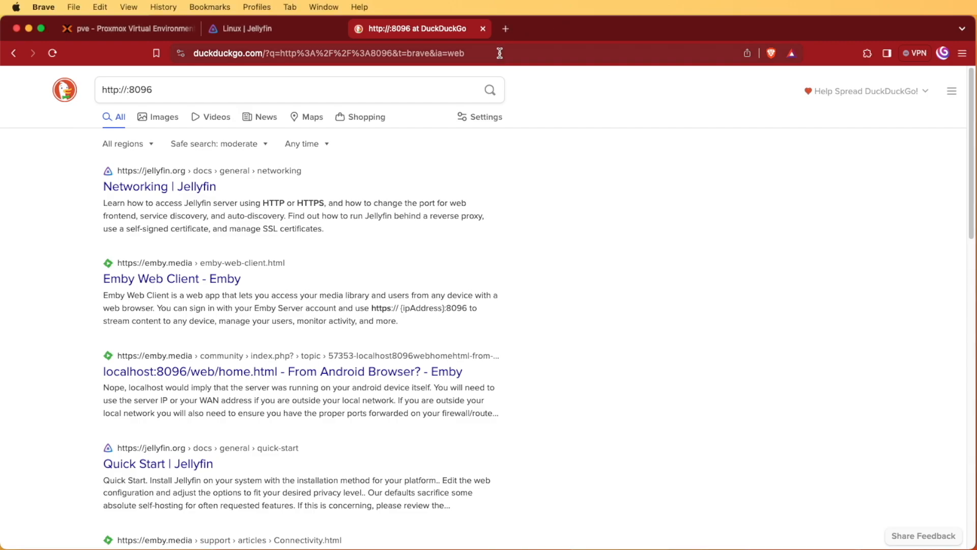
# - Enter the Jellyfin server URL into Brave's address bar
pyautogui.click(318, 53)
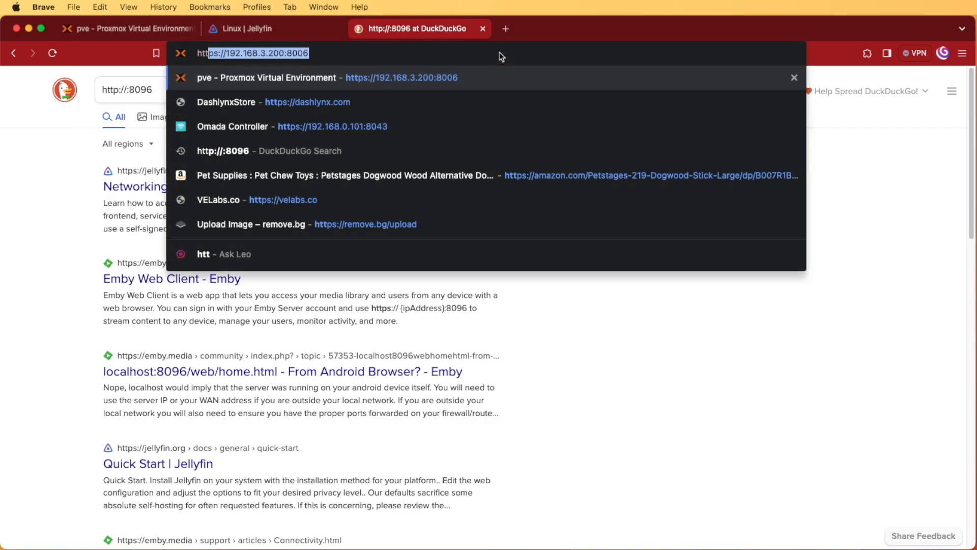
pyautogui.write('http://192.168.3.15')
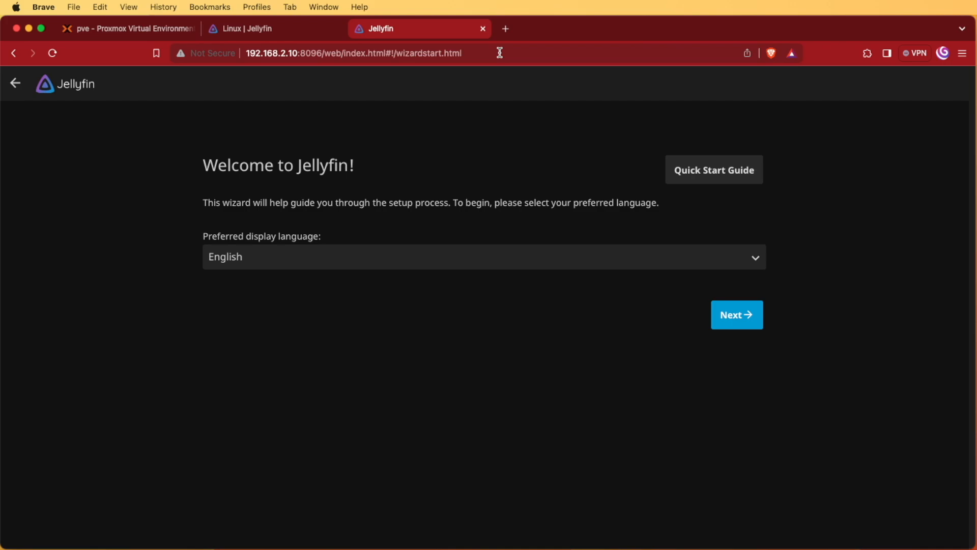
pyautogui.moveTo(746, 328)
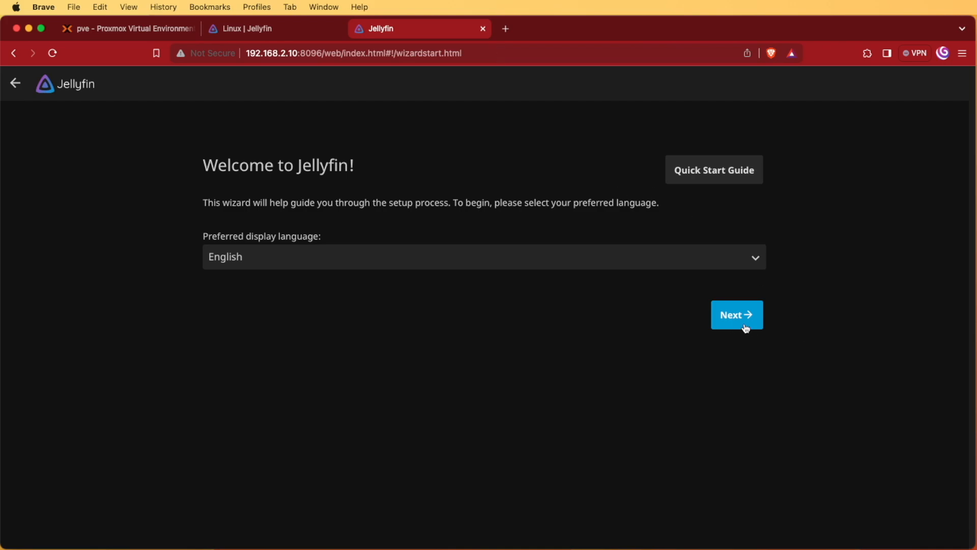
# - Run the Jellyfin wizard with English, the admin account, no libraries, US metadata and remote access allowed
pyautogui.click(736, 314)
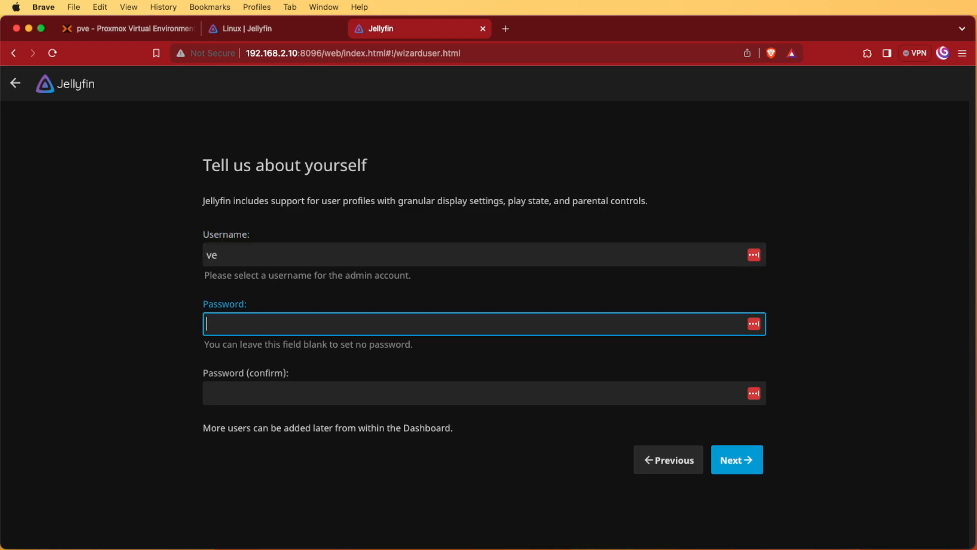
pyautogui.click(736, 459)
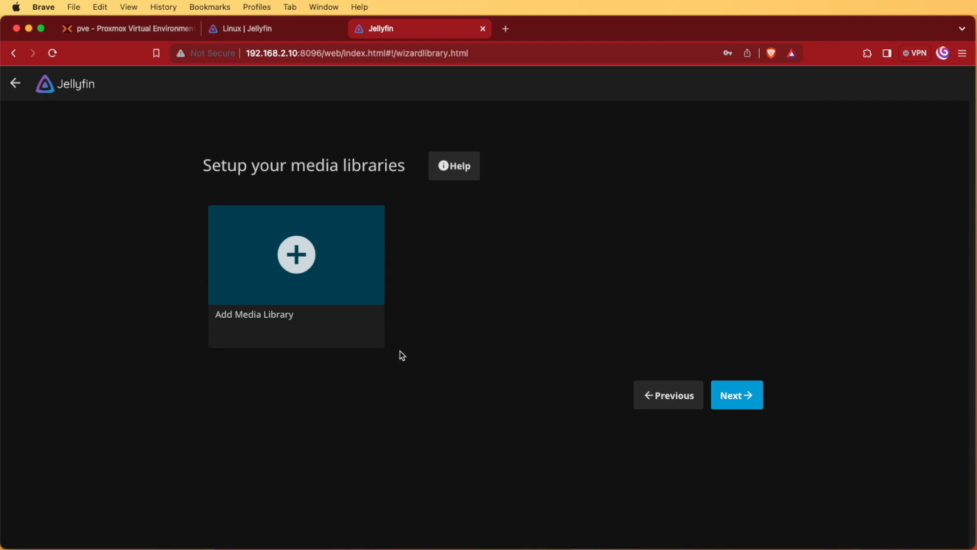
pyautogui.moveTo(389, 342)
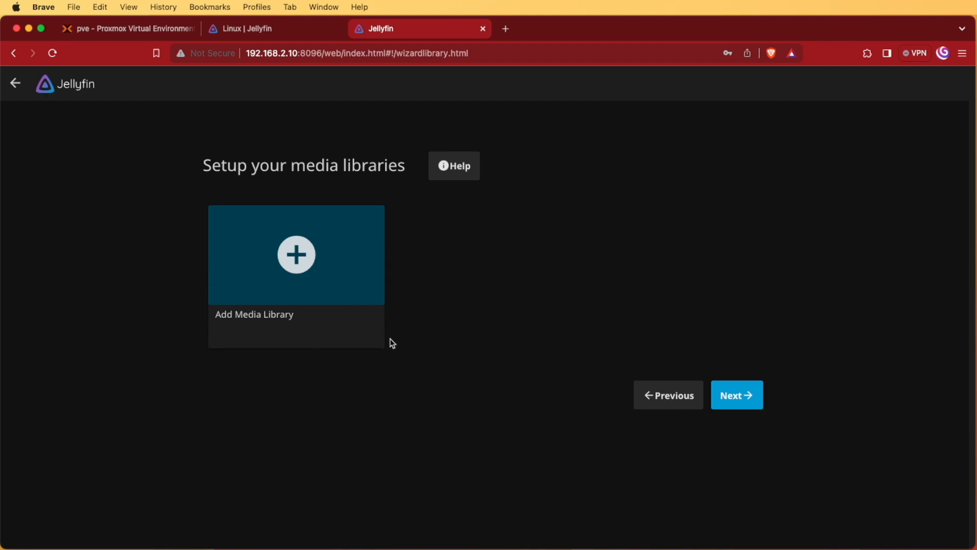
pyautogui.moveTo(347, 300)
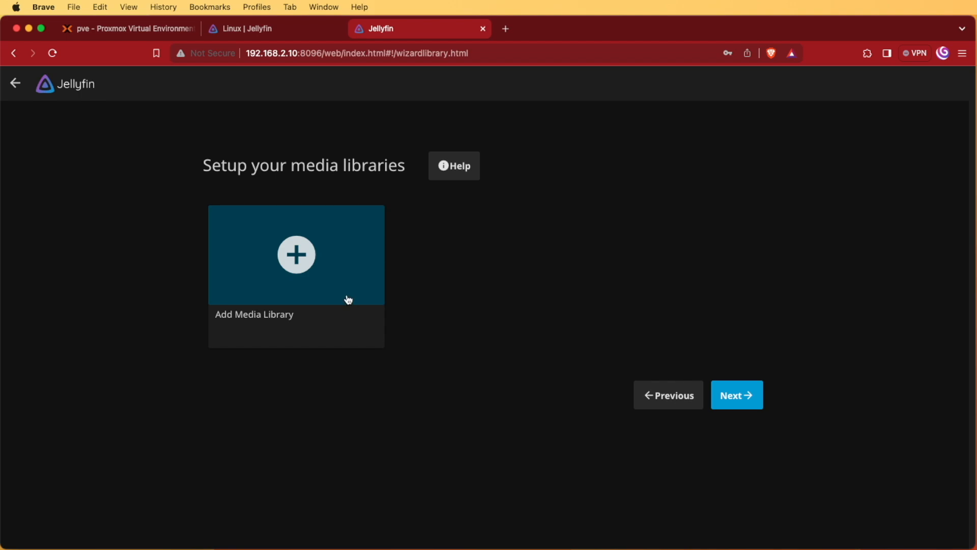
pyautogui.moveTo(341, 302)
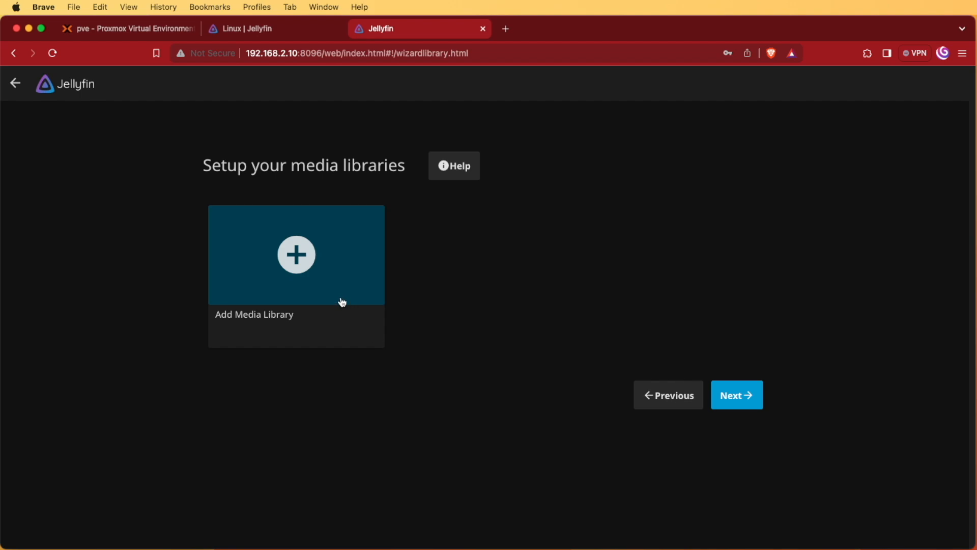
pyautogui.moveTo(743, 464)
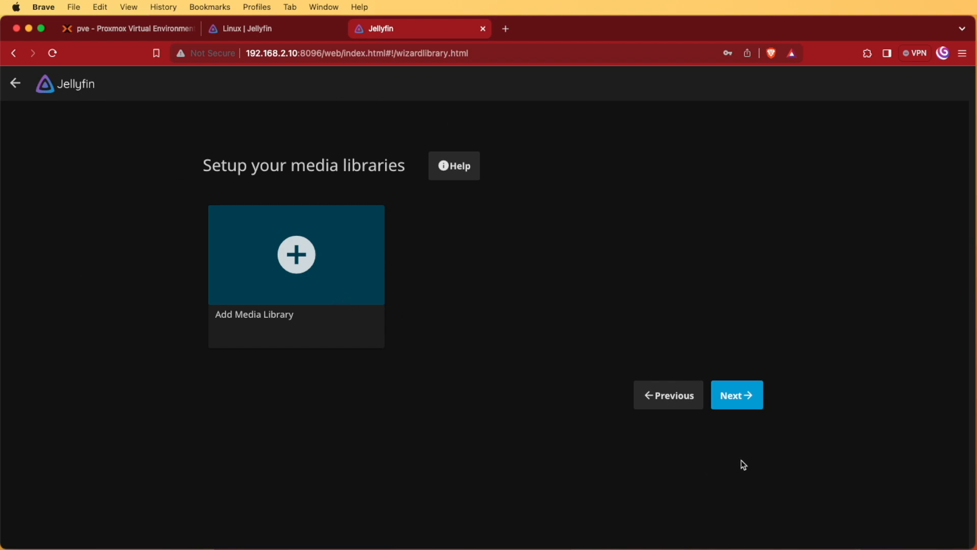
pyautogui.click(736, 395)
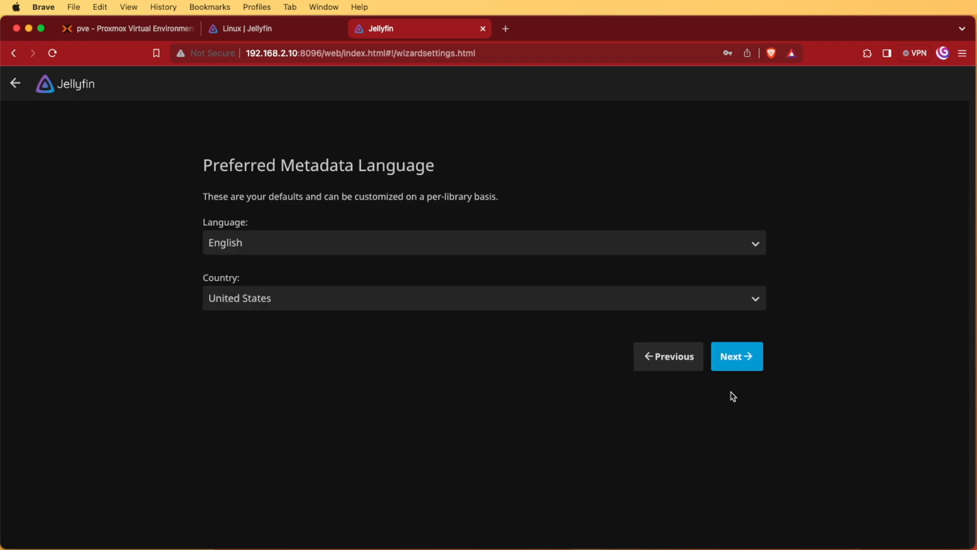
pyautogui.moveTo(264, 311)
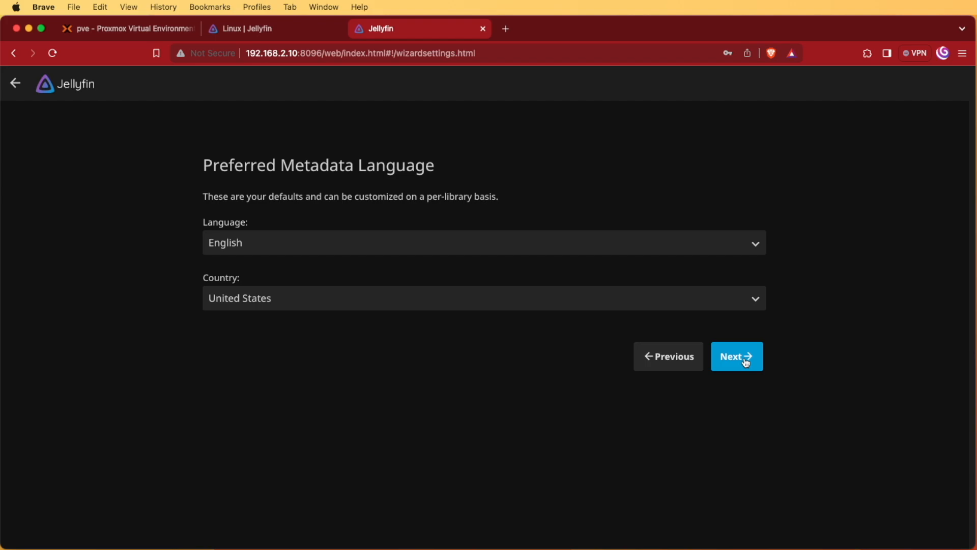
pyautogui.click(737, 356)
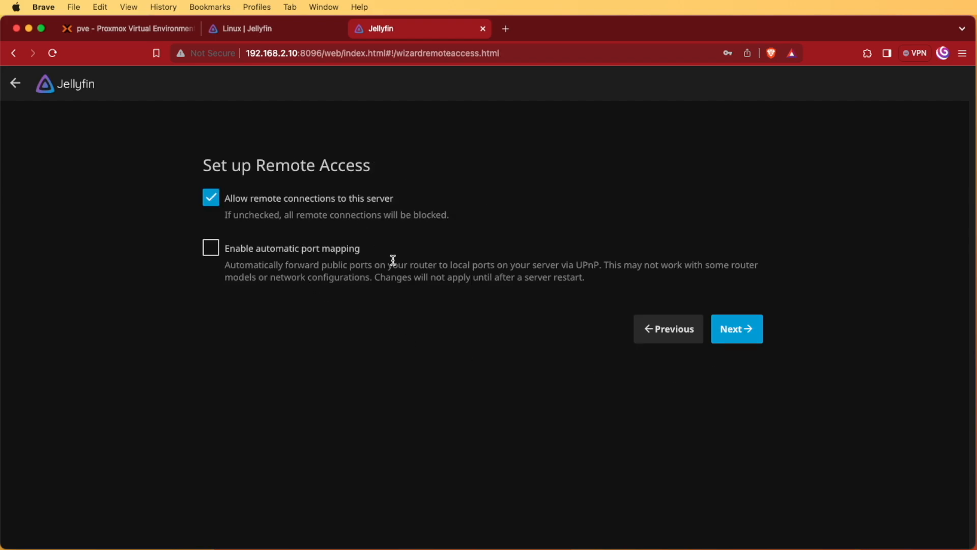
pyautogui.moveTo(372, 233)
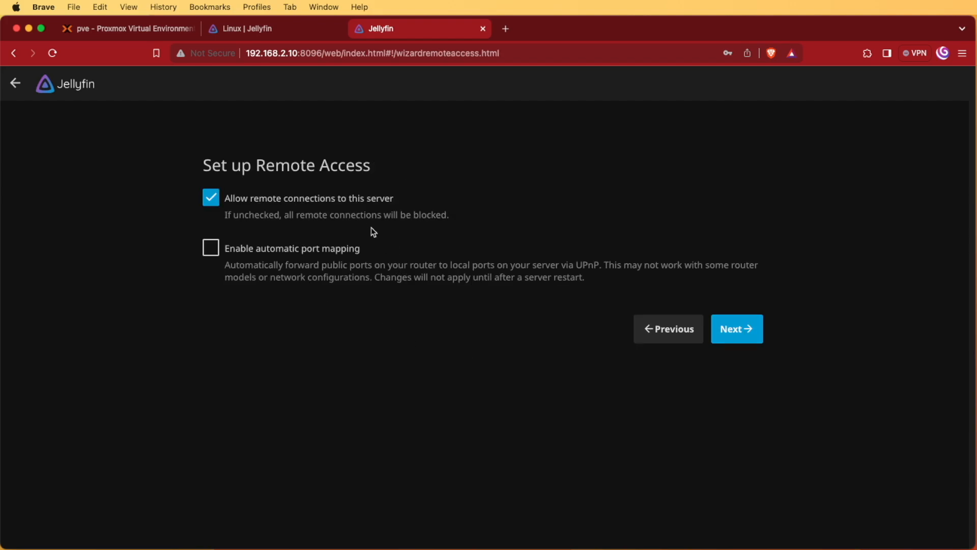
pyautogui.click(736, 328)
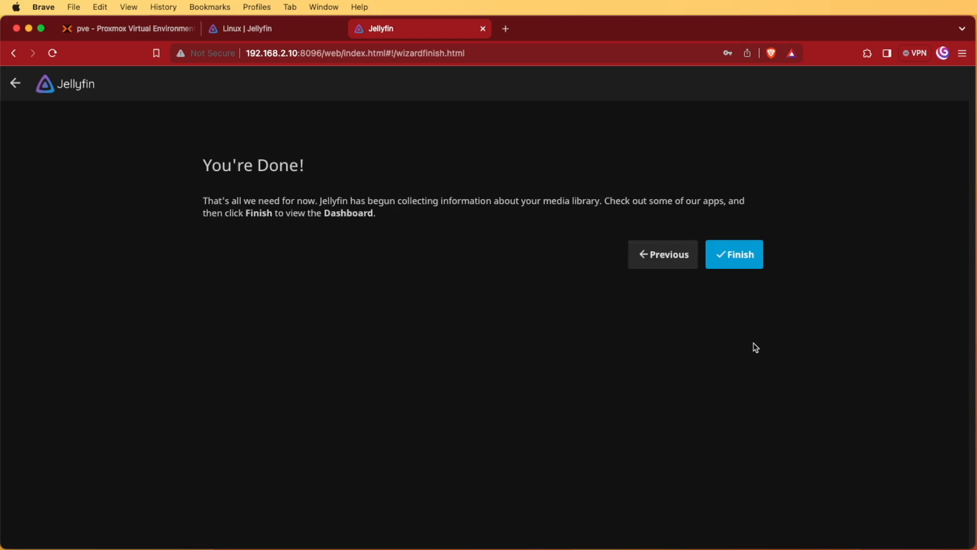
pyautogui.click(734, 254)
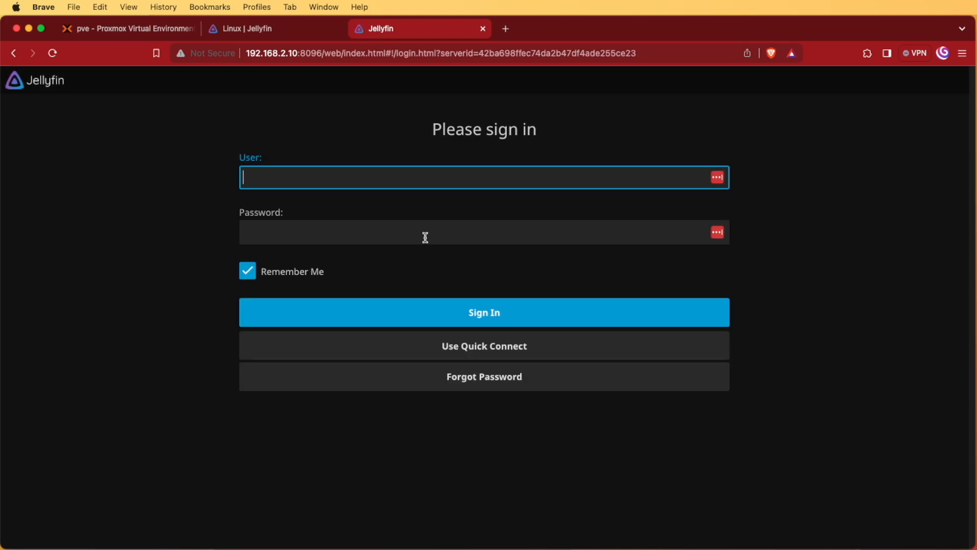
# - Sign in to the new Jellyfin server as the admin user
pyautogui.click(483, 312)
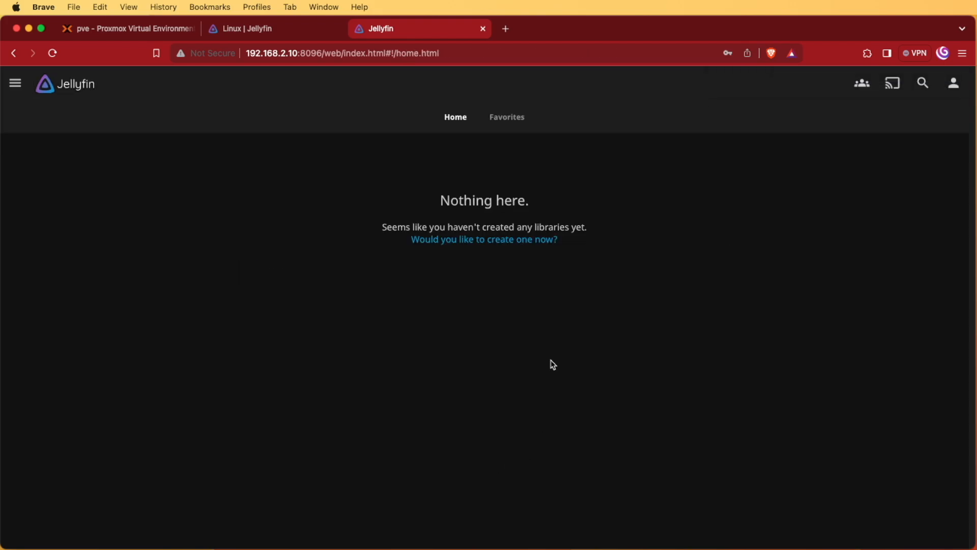
pyautogui.moveTo(14, 84)
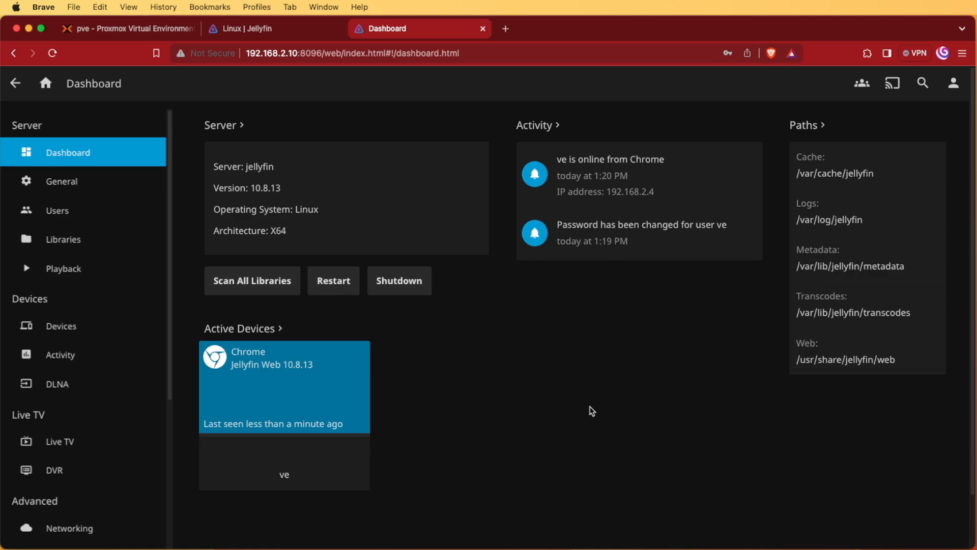
pyautogui.moveTo(614, 505)
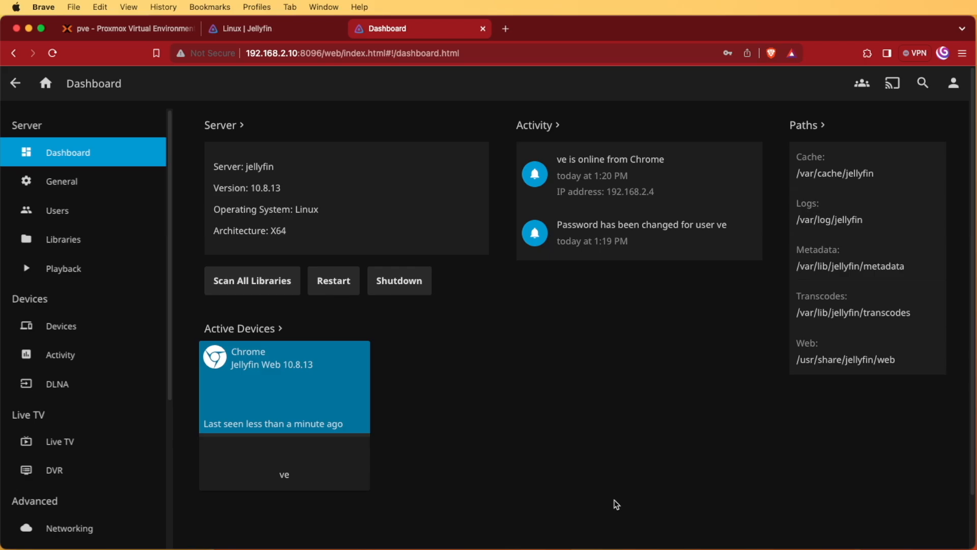